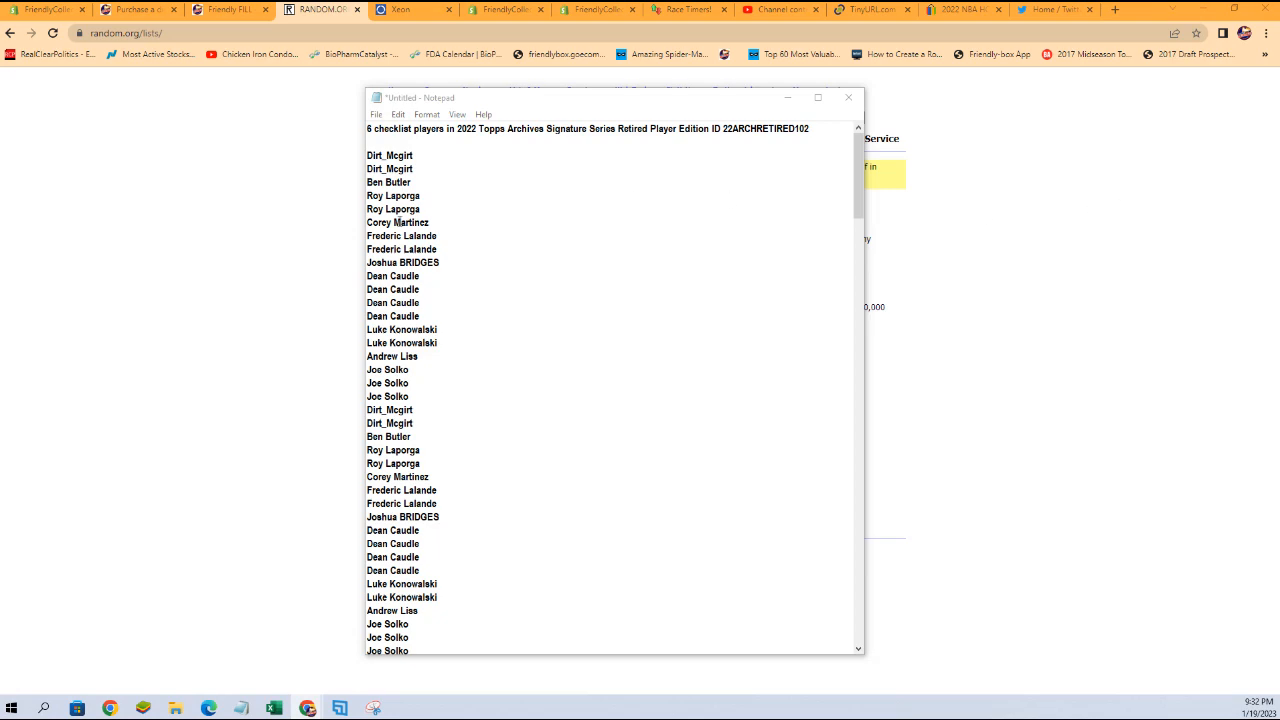
Step: Select the owner names in Notepad to copy into the list randomizer
{"action": "left_click_drag", "start_coordinate": [368, 155], "coordinate": [395, 235]}
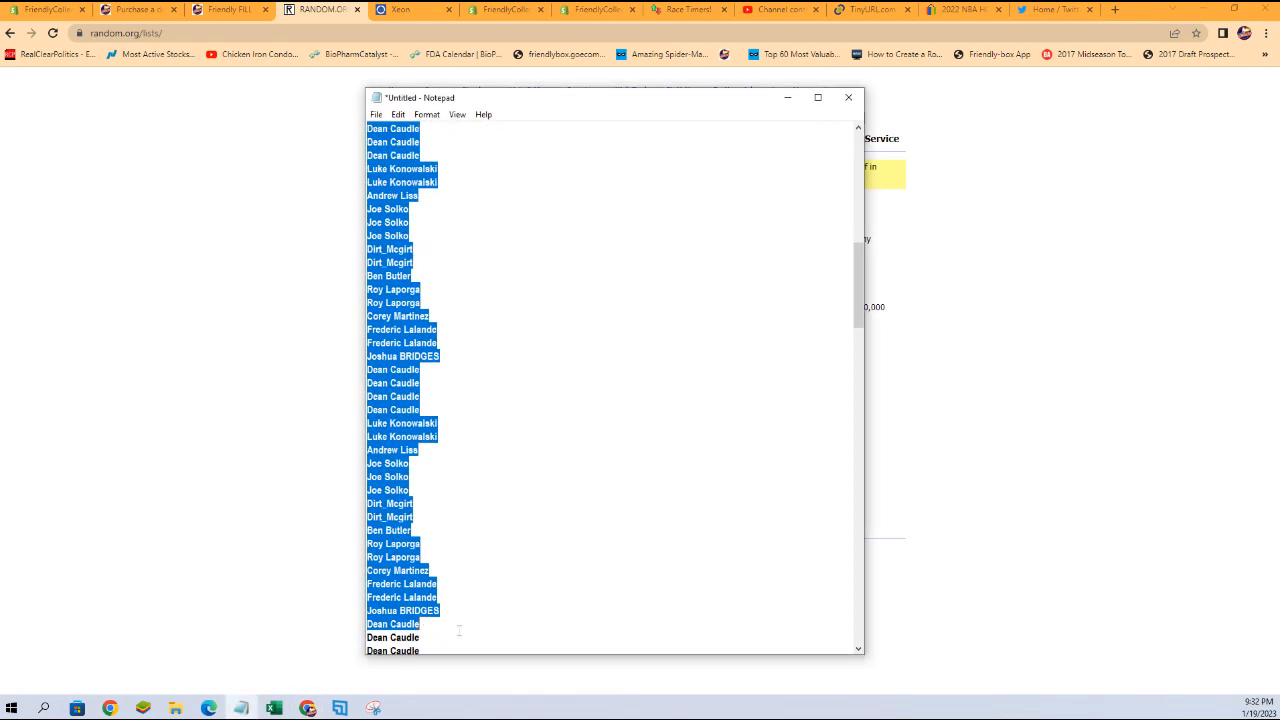
{"action": "scroll", "scroll_direction": "down", "scroll_amount": 3}
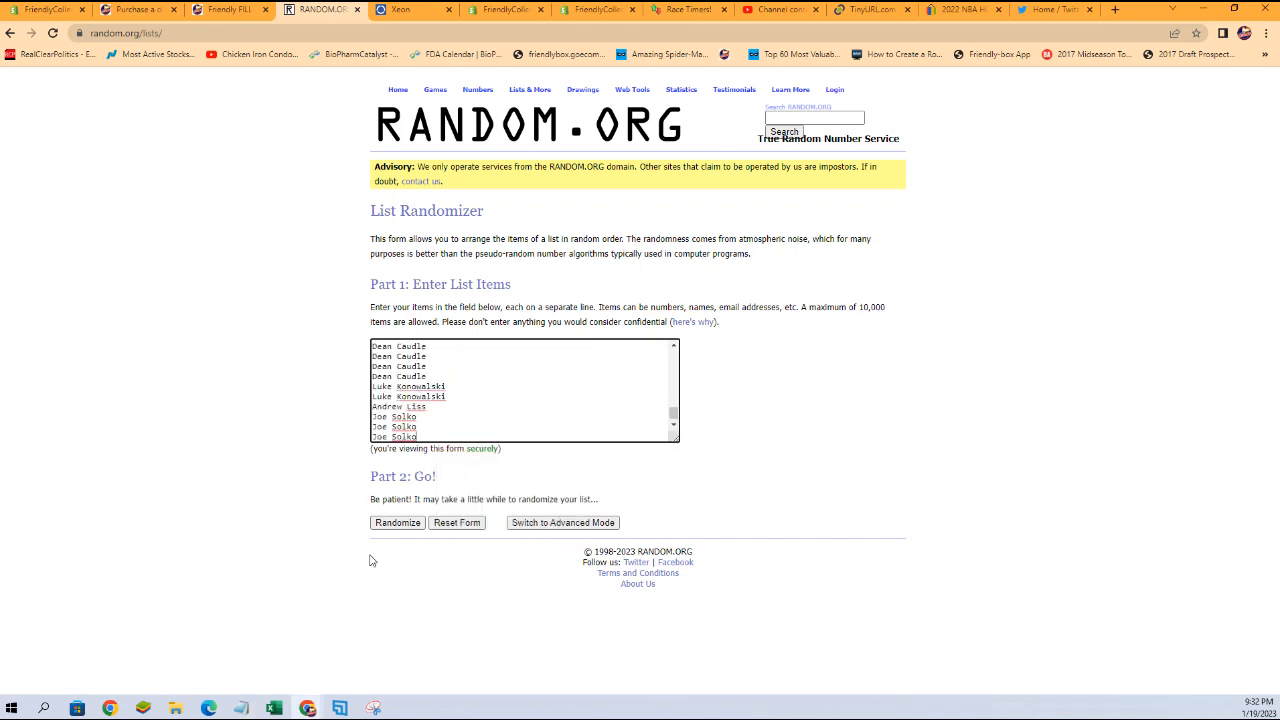
Step: Shuffle the owner list five times in RANDOM.ORG and select the final shuffled names
{"action": "left_click", "coordinate": [397, 522]}
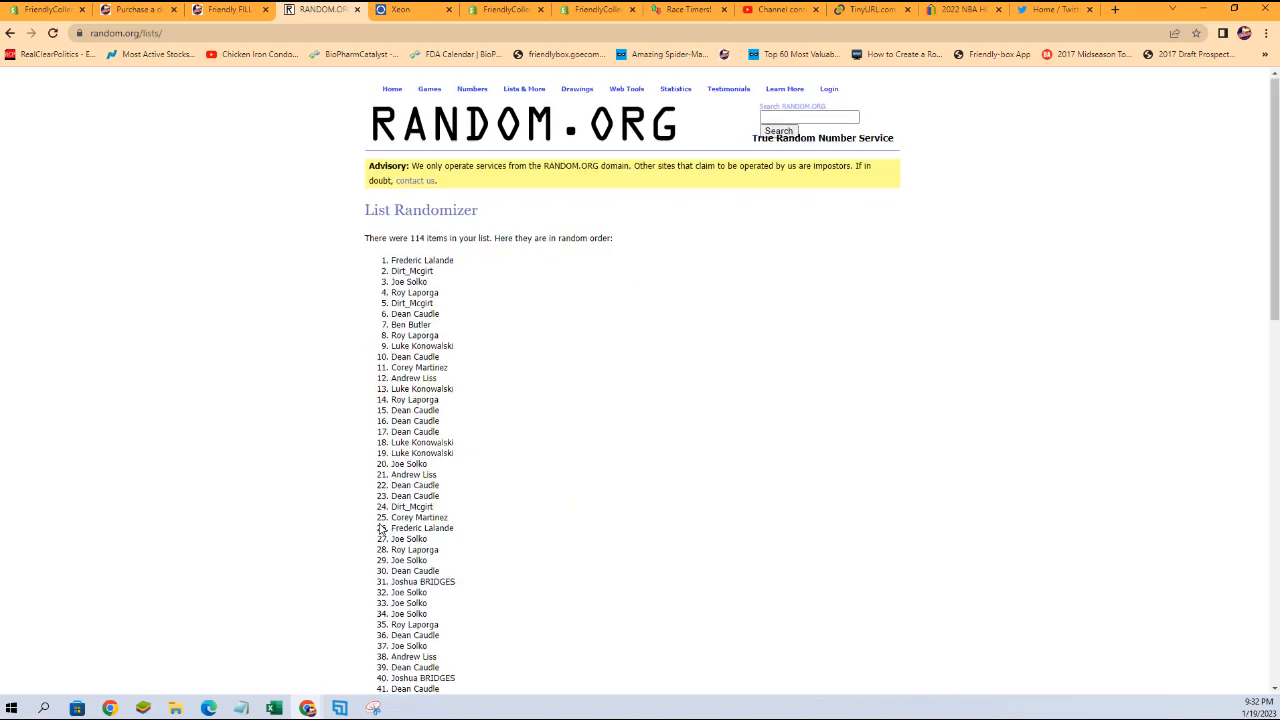
{"action": "scroll", "scroll_direction": "down", "scroll_amount": 3}
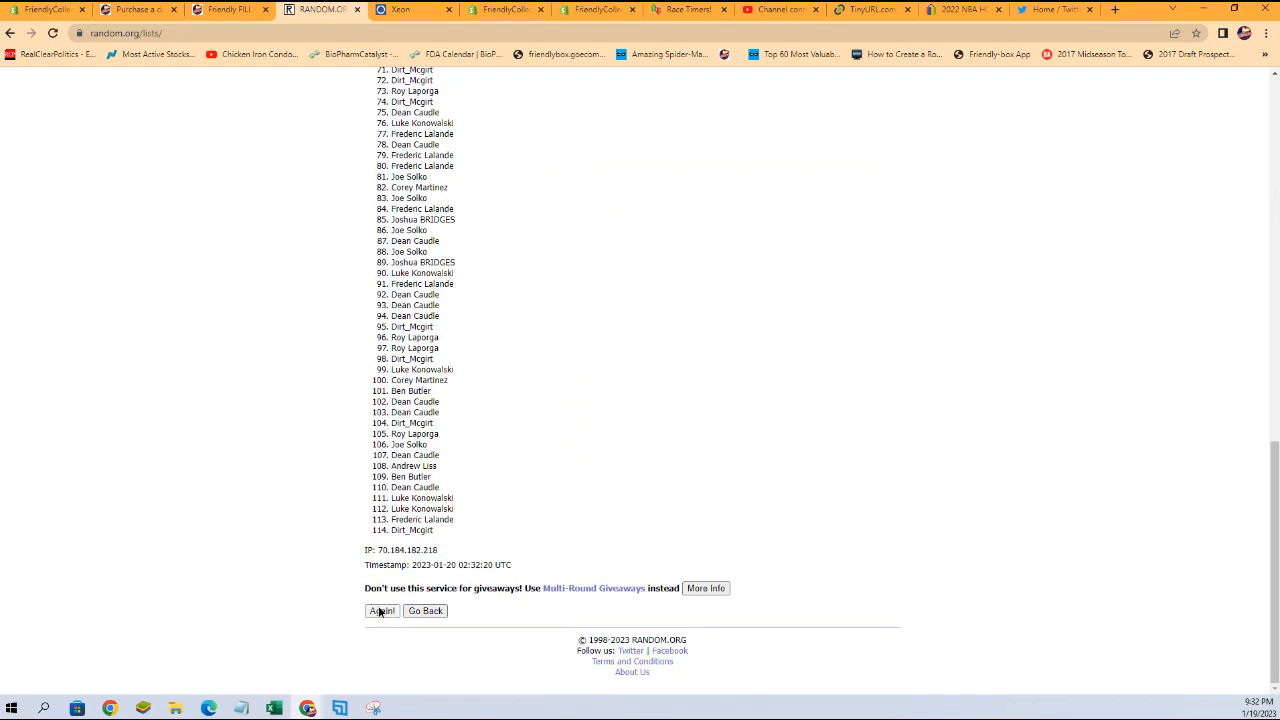
{"action": "left_click", "coordinate": [382, 611]}
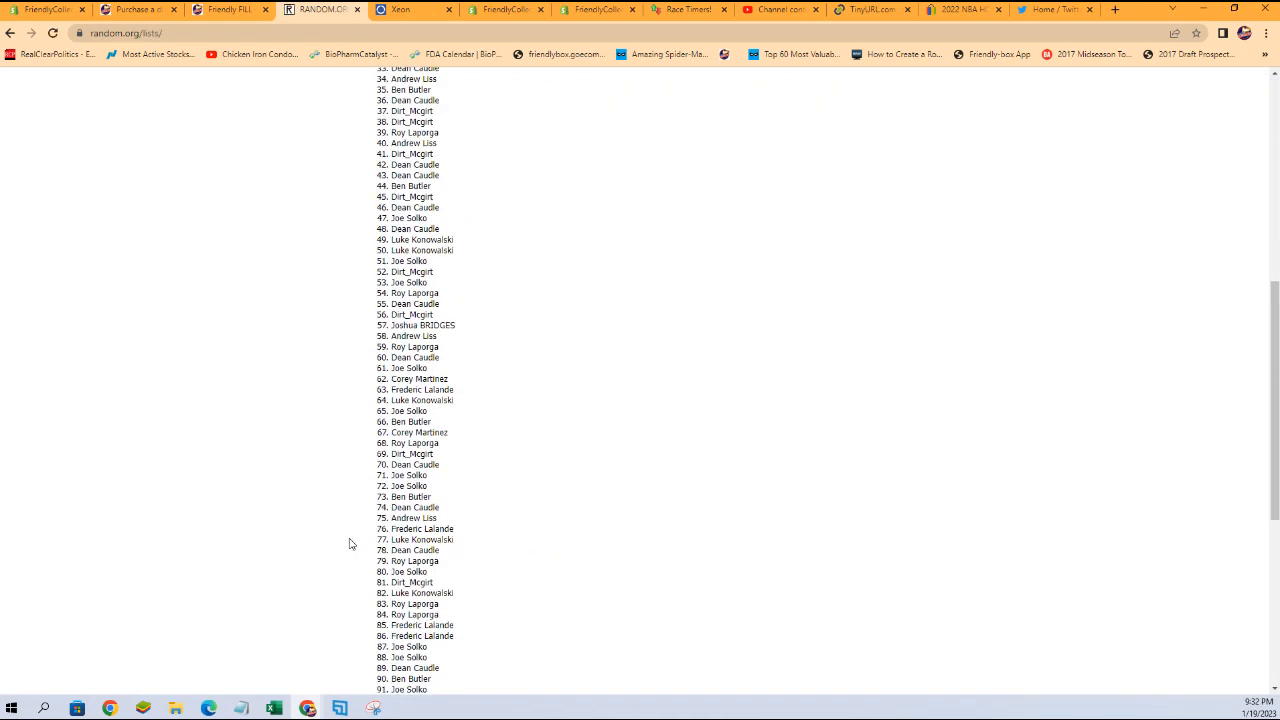
{"action": "scroll", "scroll_direction": "up", "scroll_amount": 3}
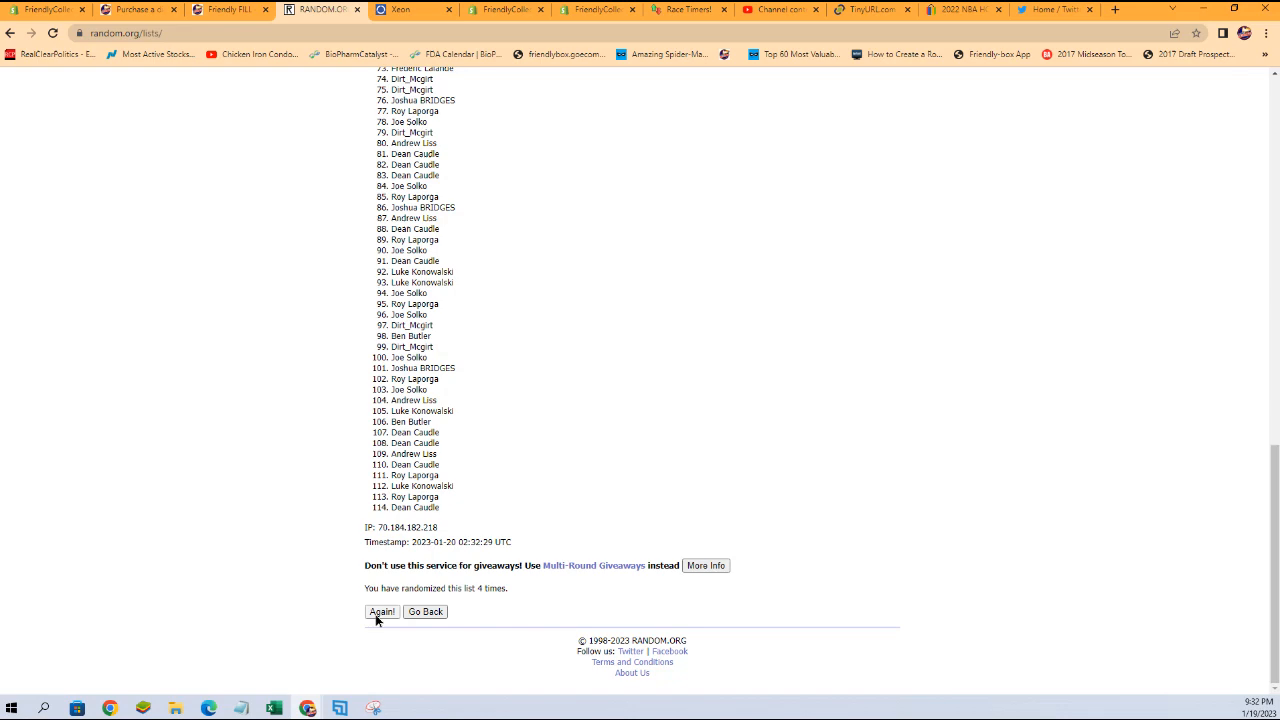
{"action": "left_click", "coordinate": [382, 611]}
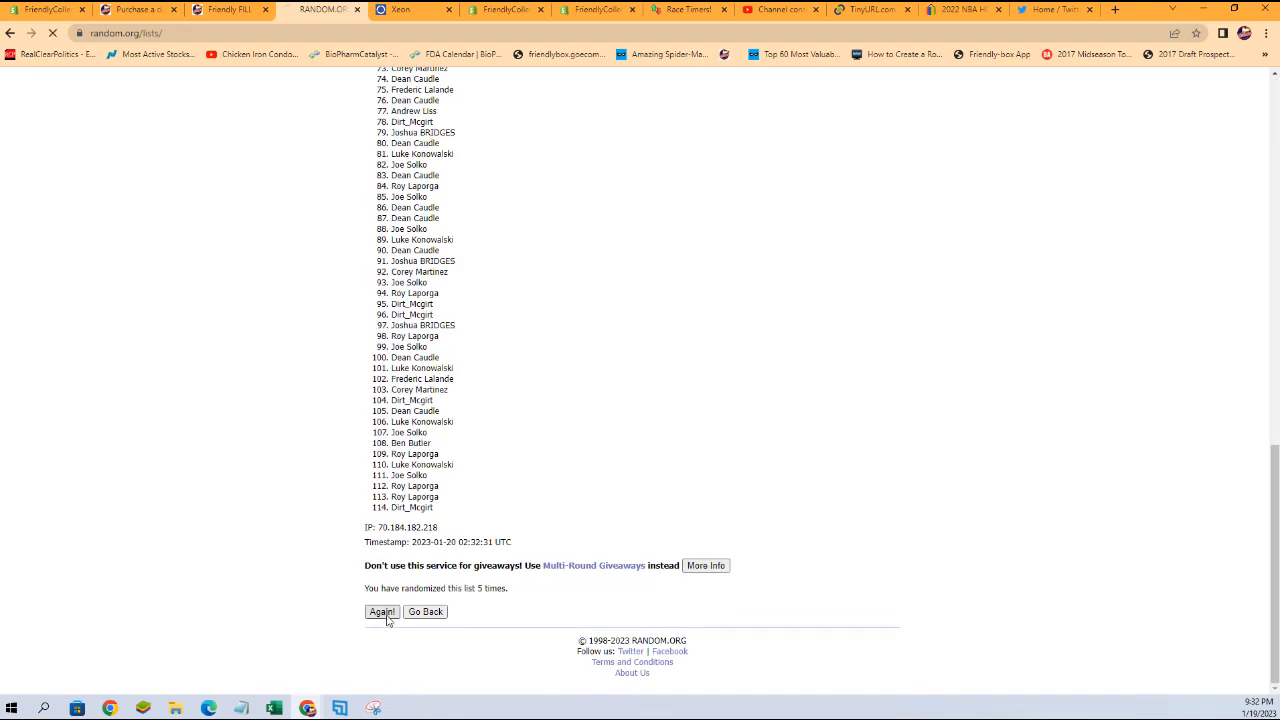
{"action": "left_click", "coordinate": [381, 611]}
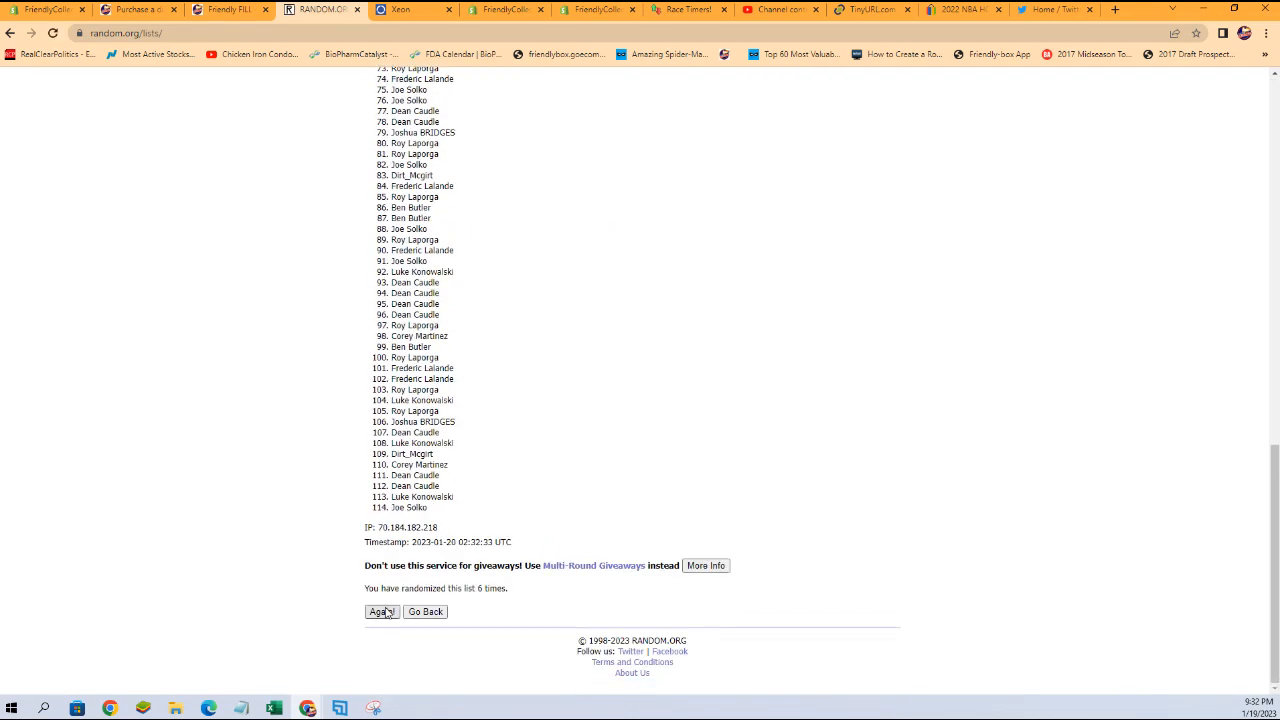
{"action": "left_click", "coordinate": [382, 611]}
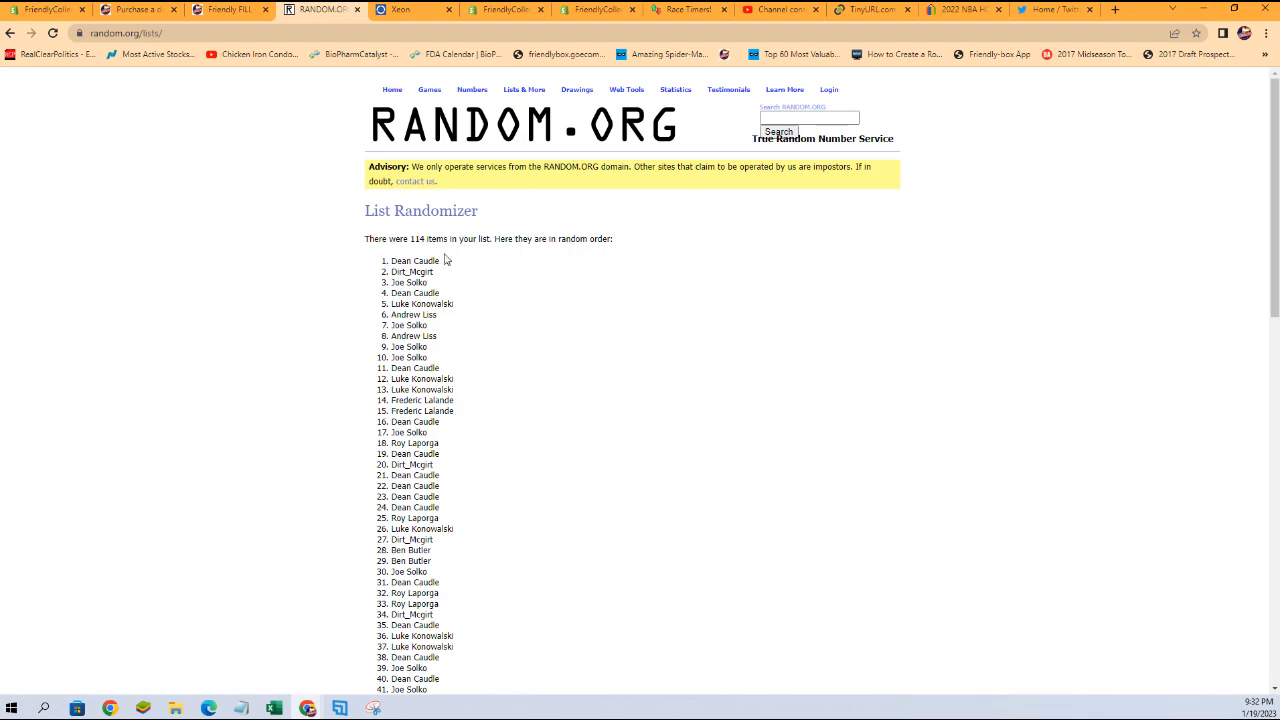
{"action": "left_click_drag", "start_coordinate": [400, 260], "coordinate": [398, 283]}
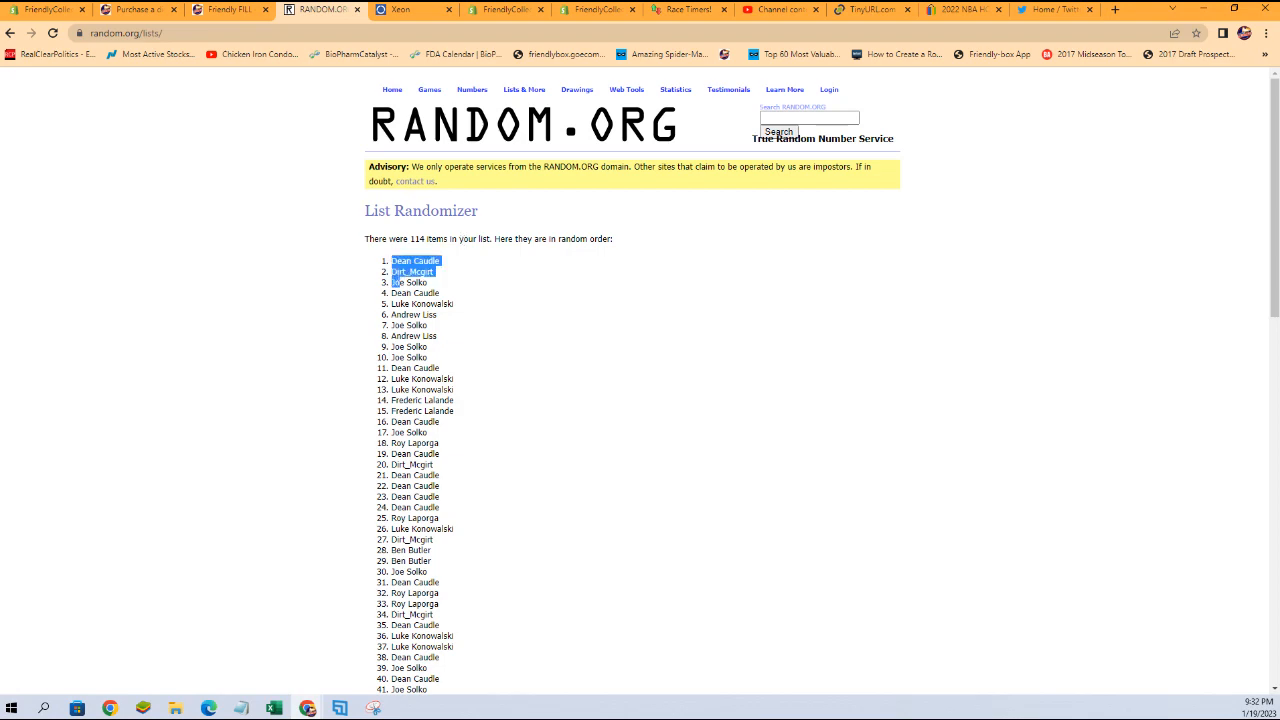
{"action": "scroll", "scroll_direction": "down", "scroll_amount": 3}
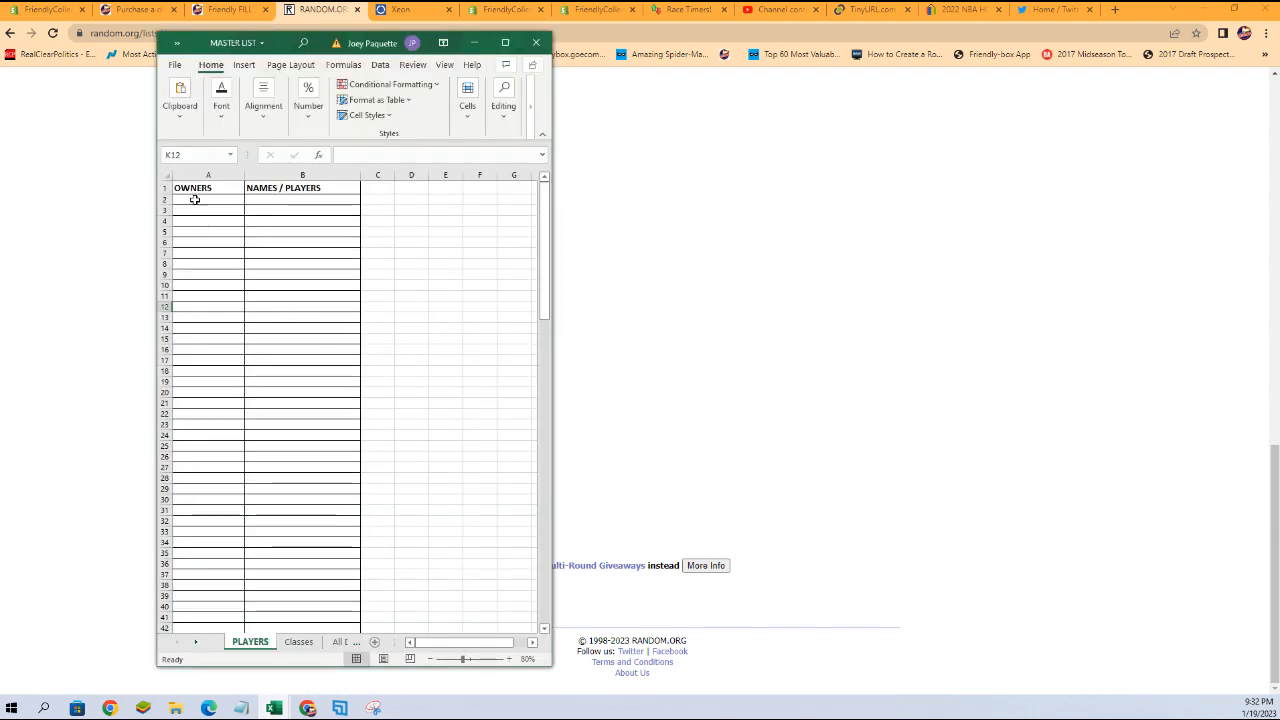
Step: Paste the shuffled owner names into cell A2 as plain Text via Paste Special
{"action": "right_click", "coordinate": [195, 199]}
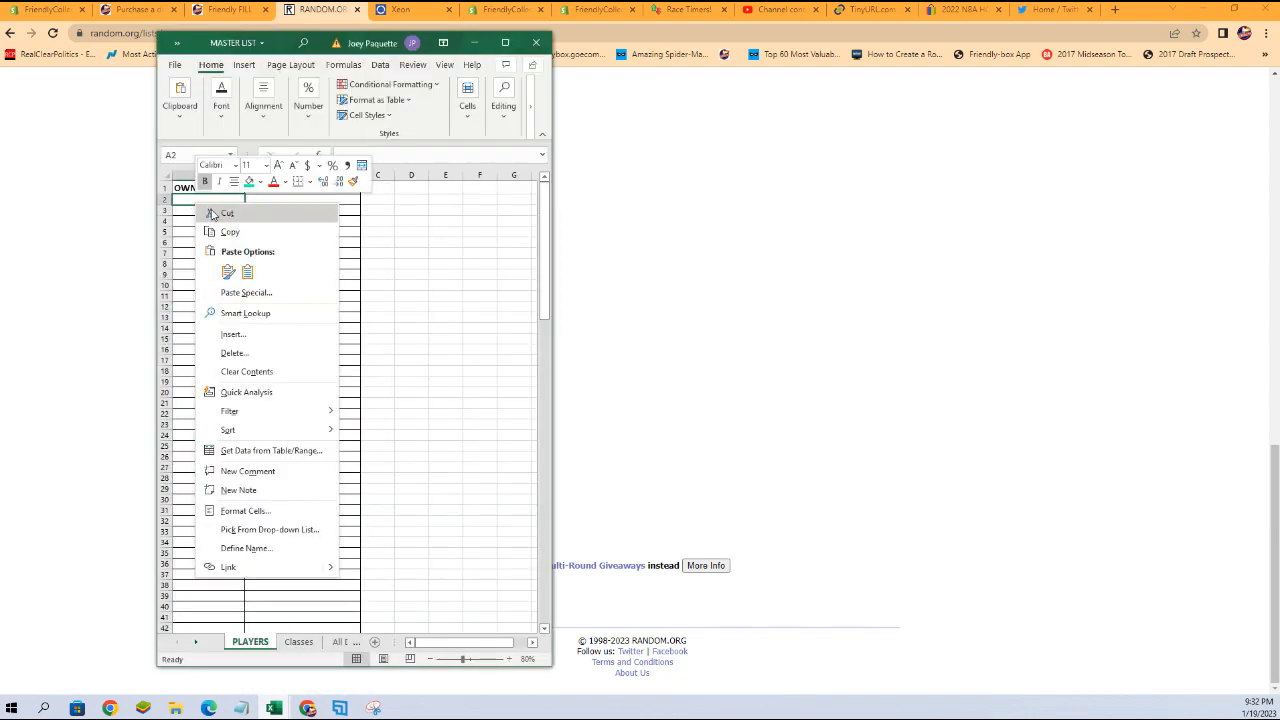
{"action": "left_click", "coordinate": [246, 292]}
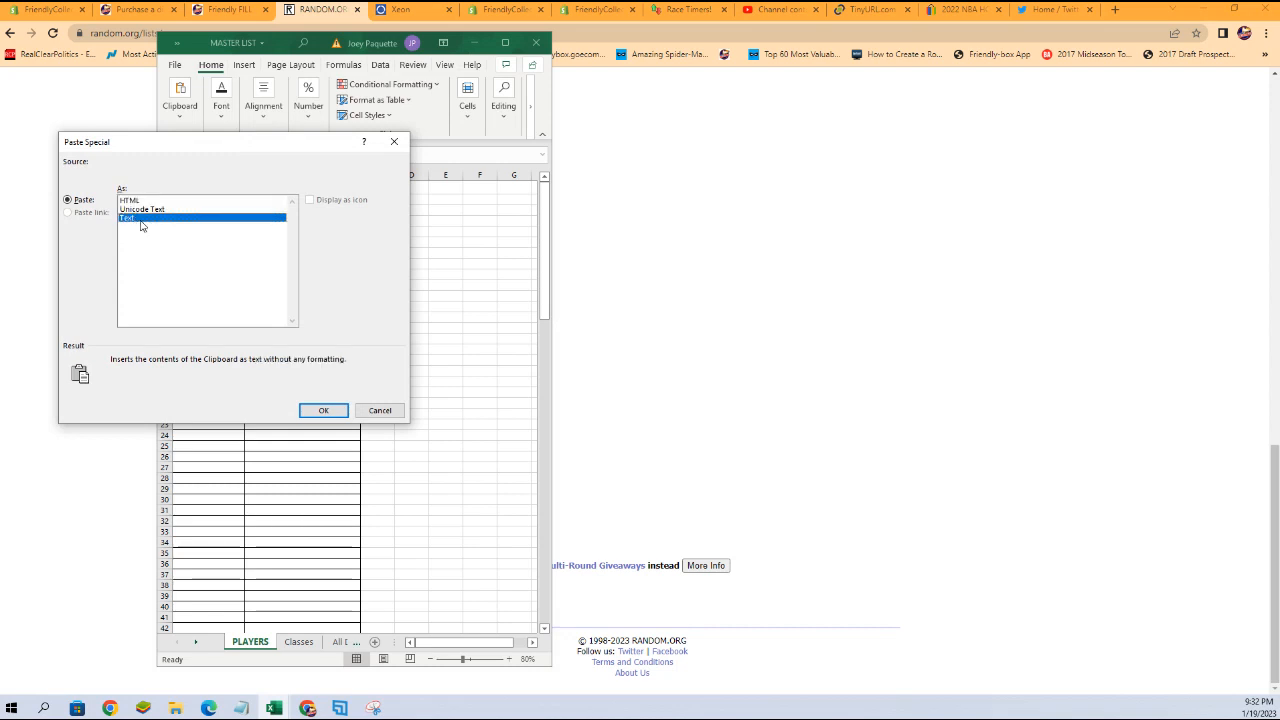
{"action": "left_click", "coordinate": [323, 410]}
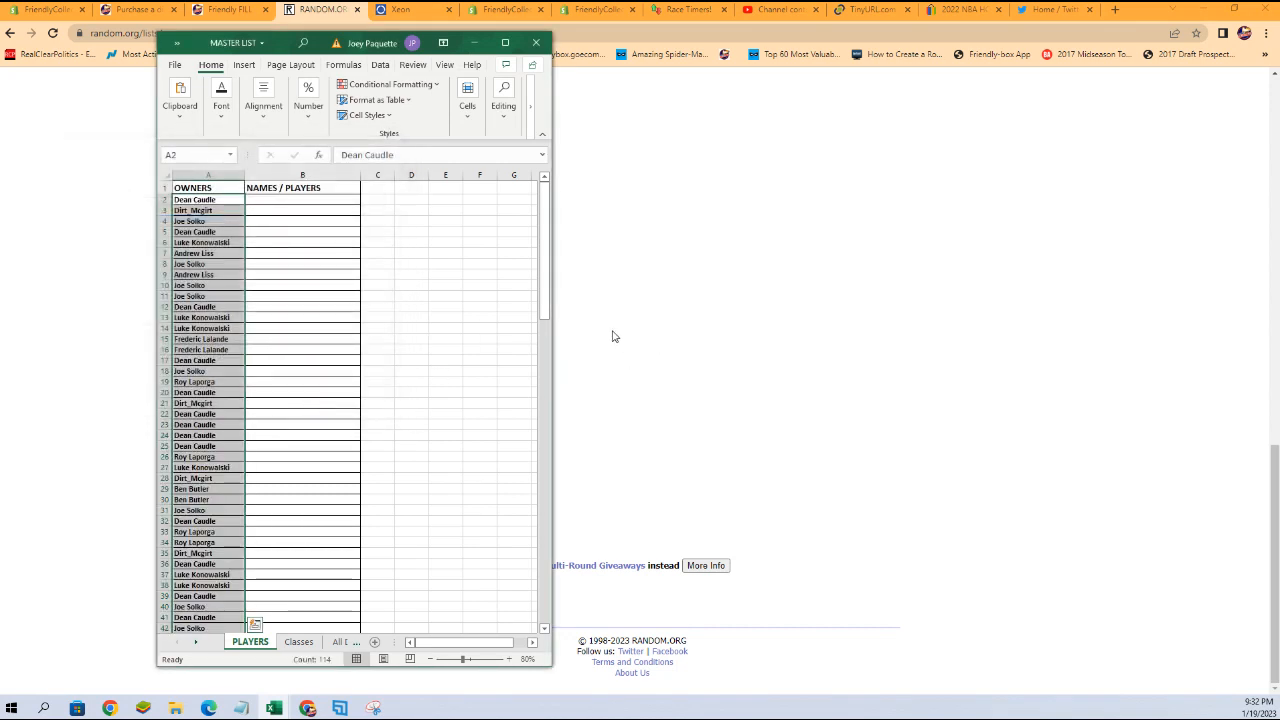
{"action": "mouse_move", "coordinate": [620, 329]}
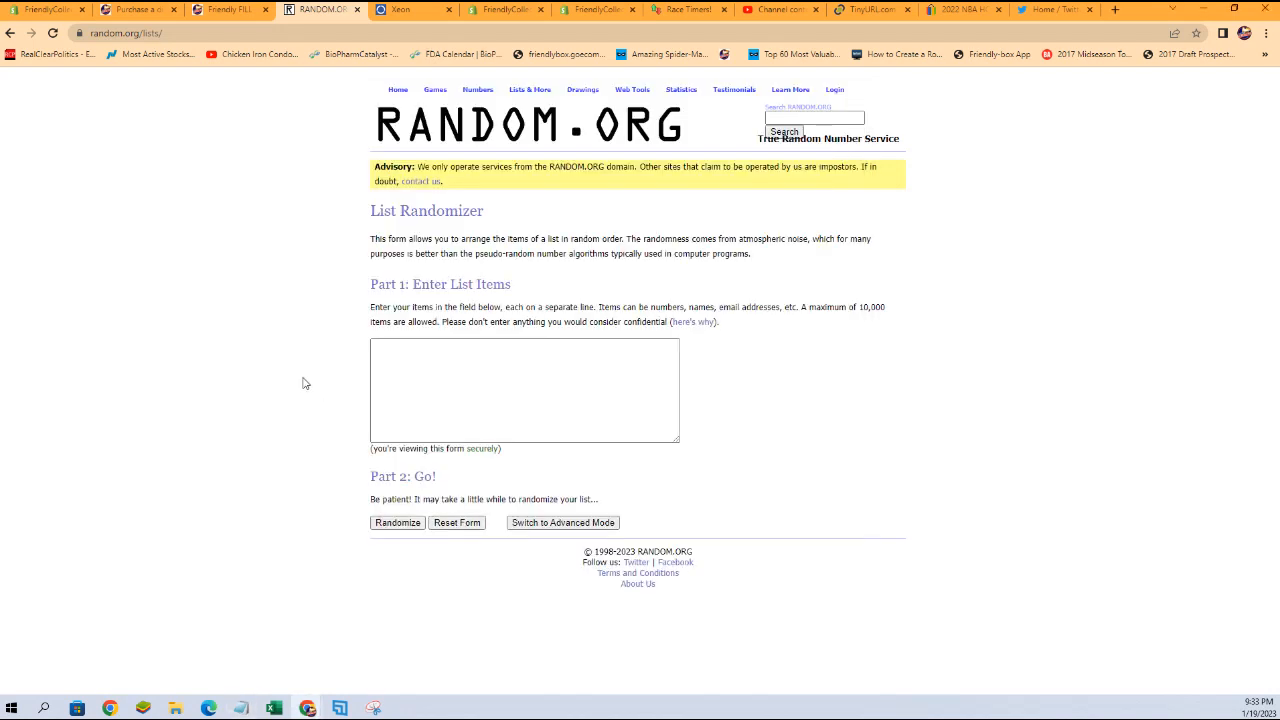
Step: Shuffle the player names in RANDOM.ORG four times and copy the final randomized list
{"action": "type", "text": "Luis Tiant"}
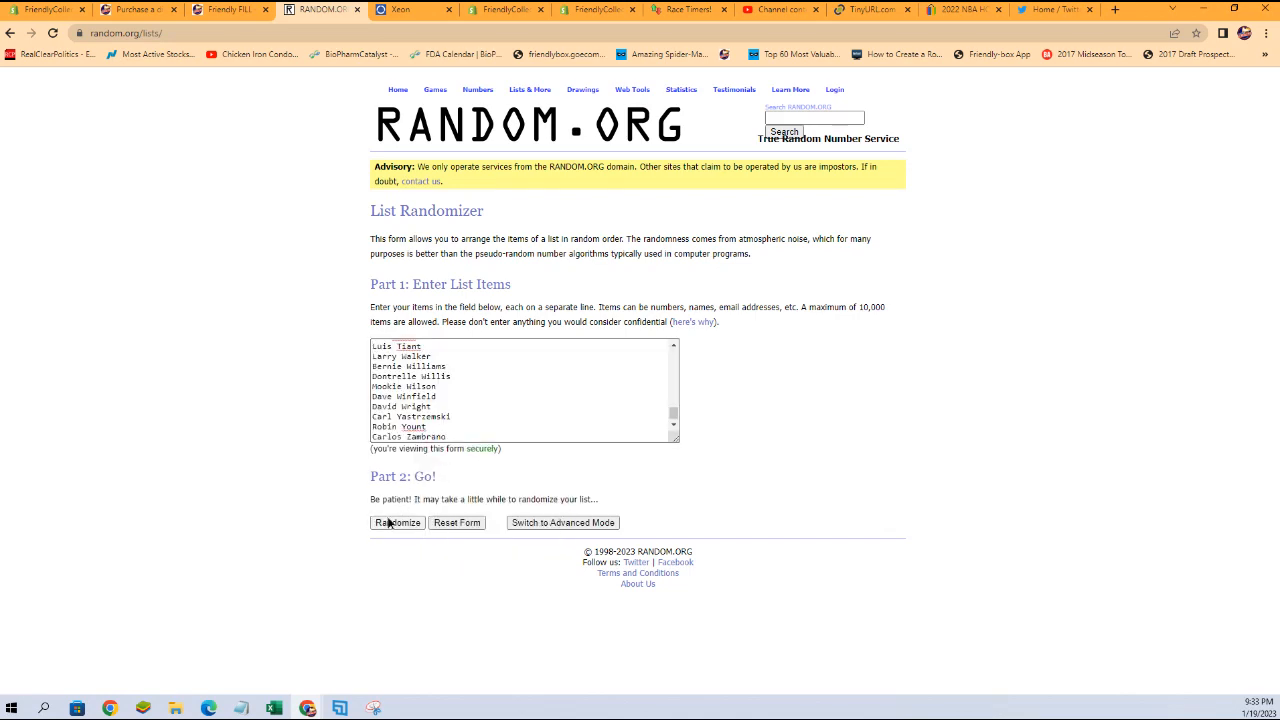
{"action": "left_click", "coordinate": [396, 522]}
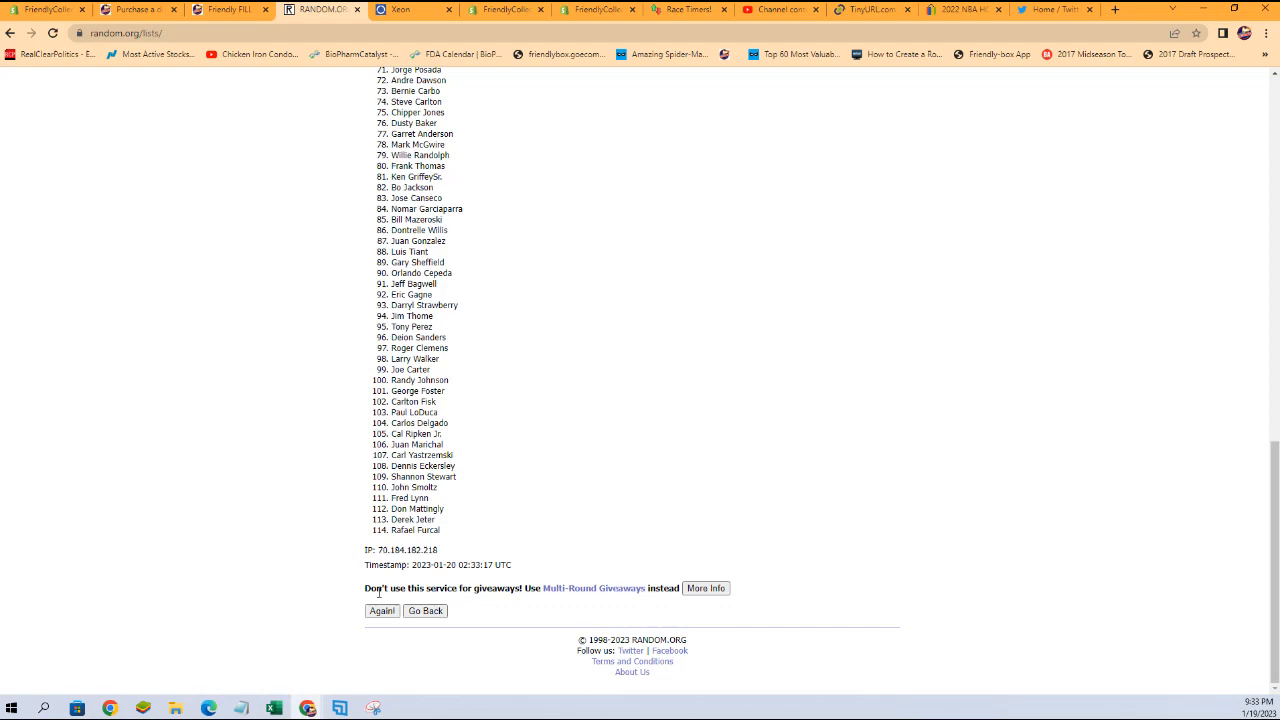
{"action": "left_click", "coordinate": [382, 611]}
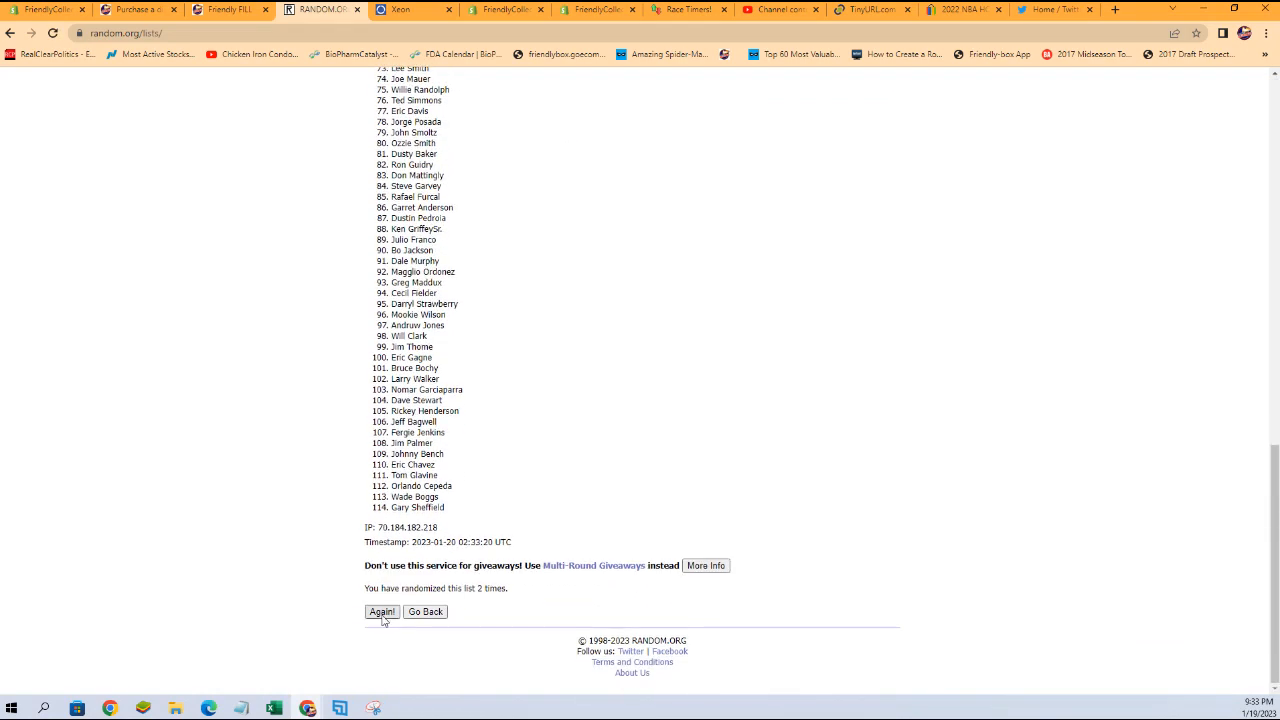
{"action": "left_click", "coordinate": [382, 611]}
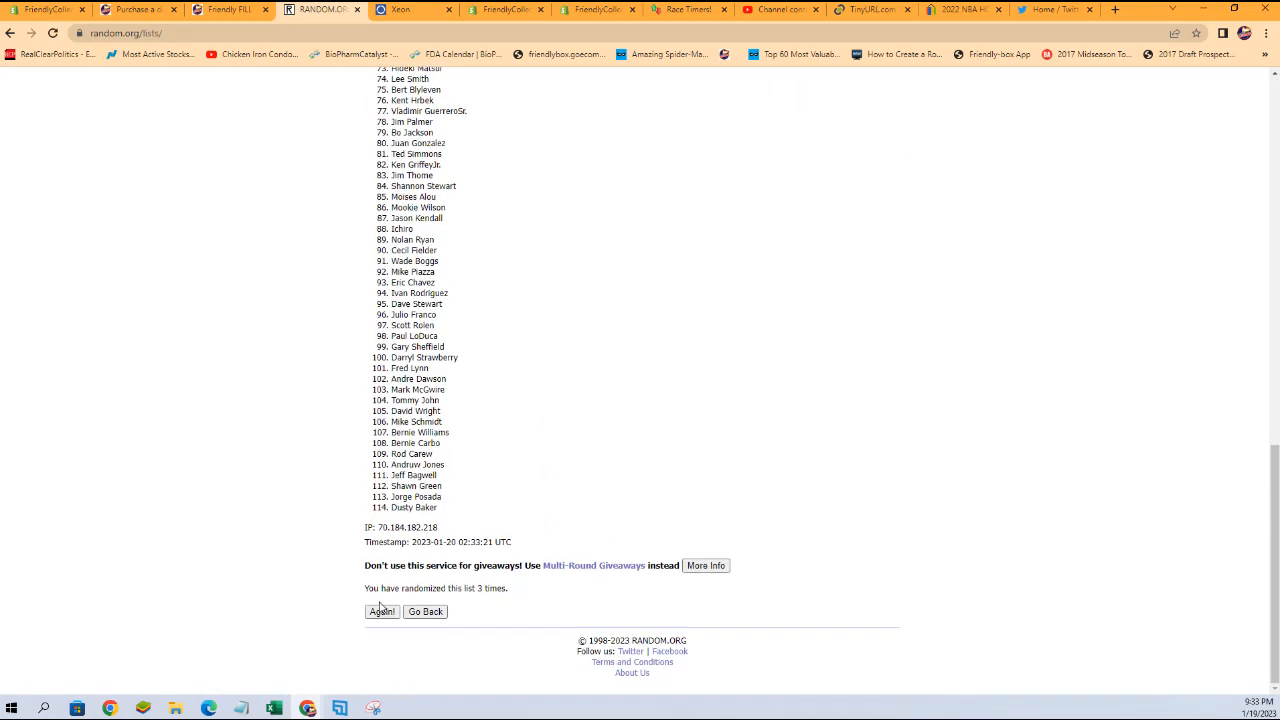
{"action": "left_click", "coordinate": [382, 611]}
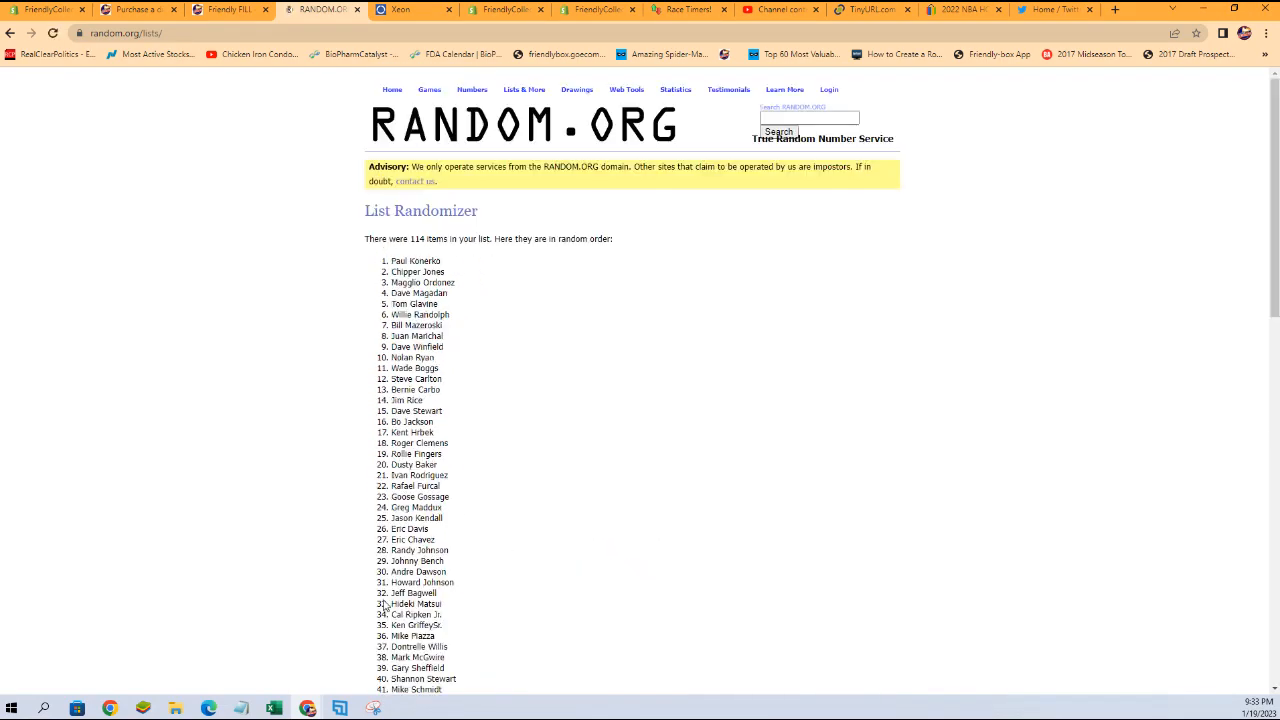
{"action": "scroll", "scroll_direction": "down", "scroll_amount": 3}
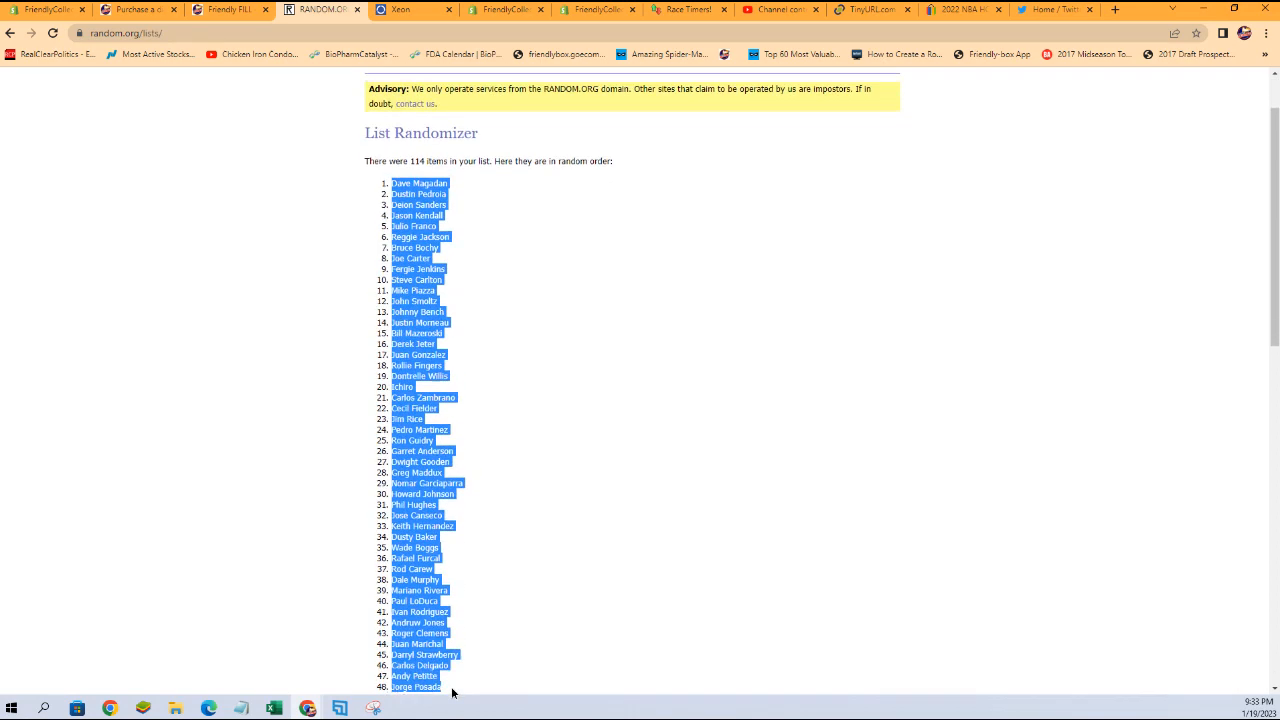
{"action": "scroll", "scroll_direction": "down", "scroll_amount": 3}
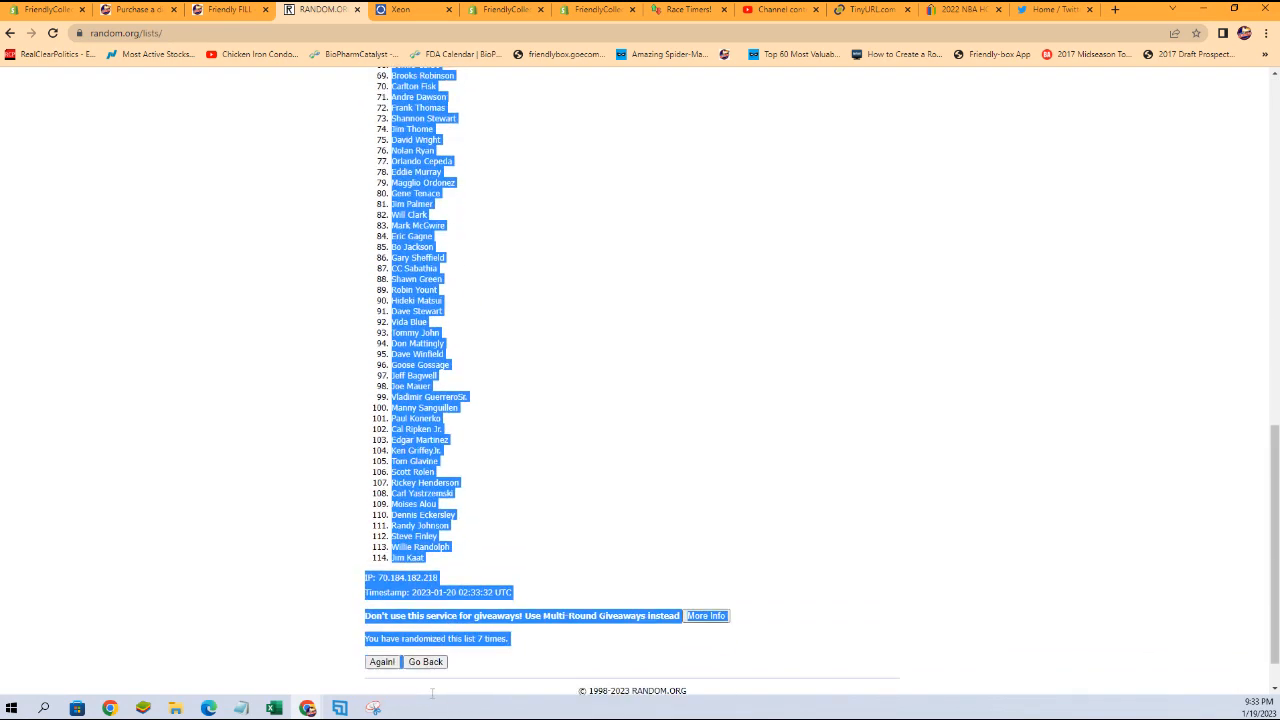
{"action": "scroll", "scroll_direction": "down", "scroll_amount": 3}
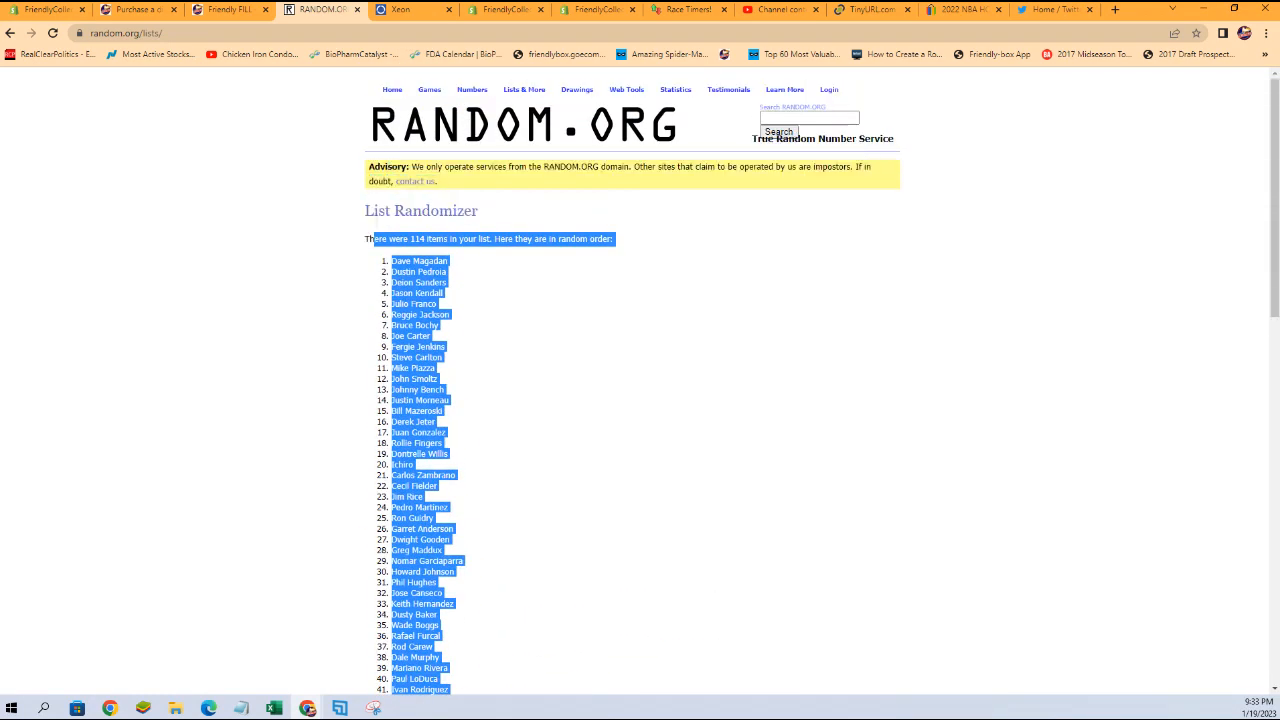
{"action": "right_click", "coordinate": [420, 270]}
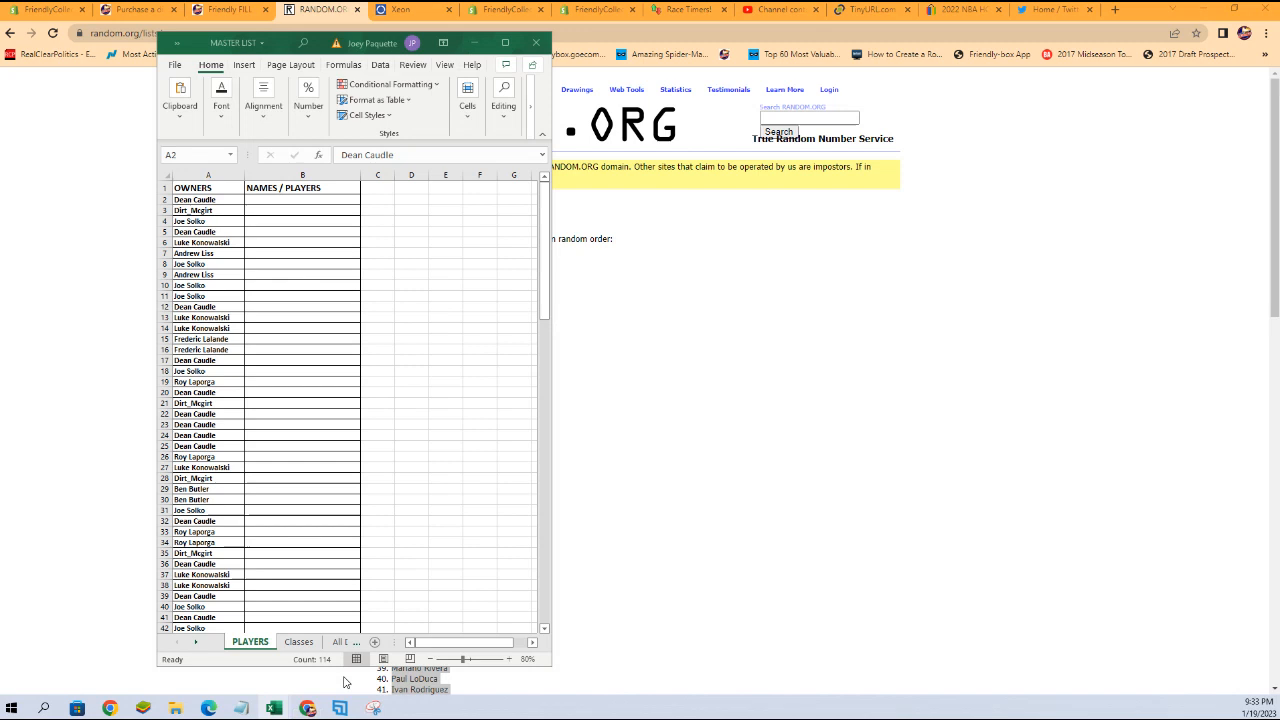
{"action": "left_click", "coordinate": [302, 204]}
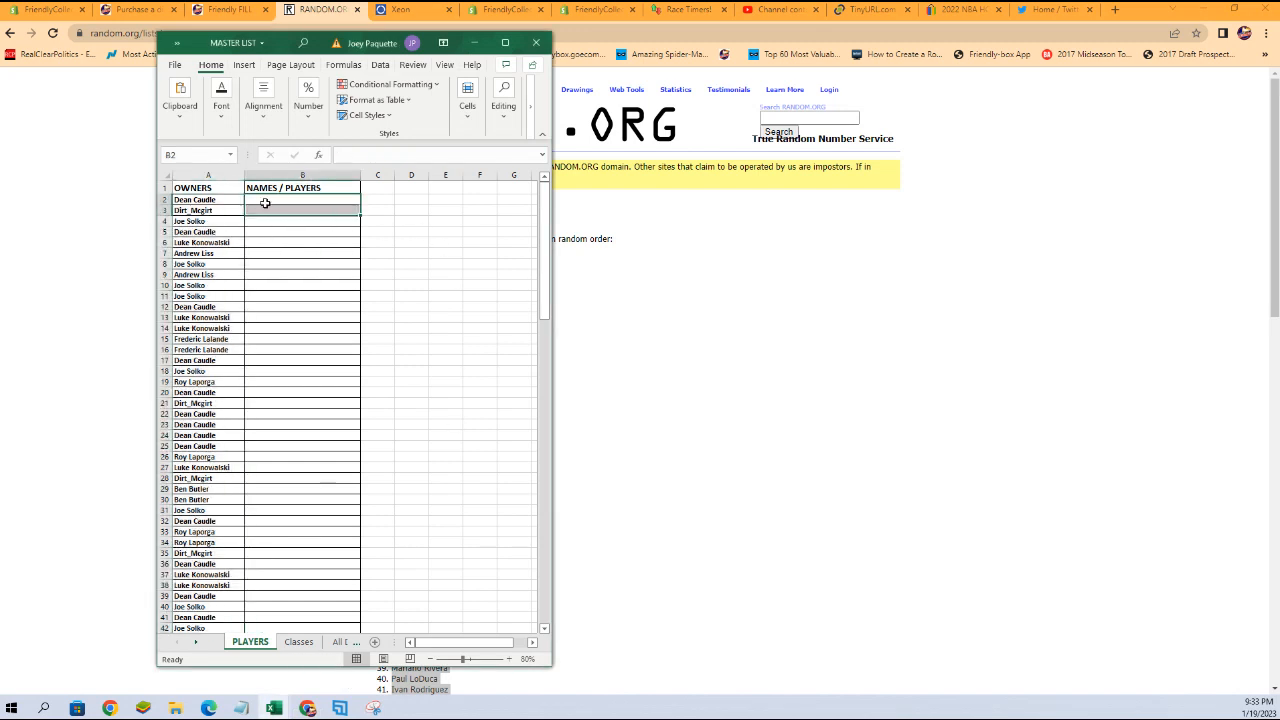
{"action": "right_click", "coordinate": [302, 203]}
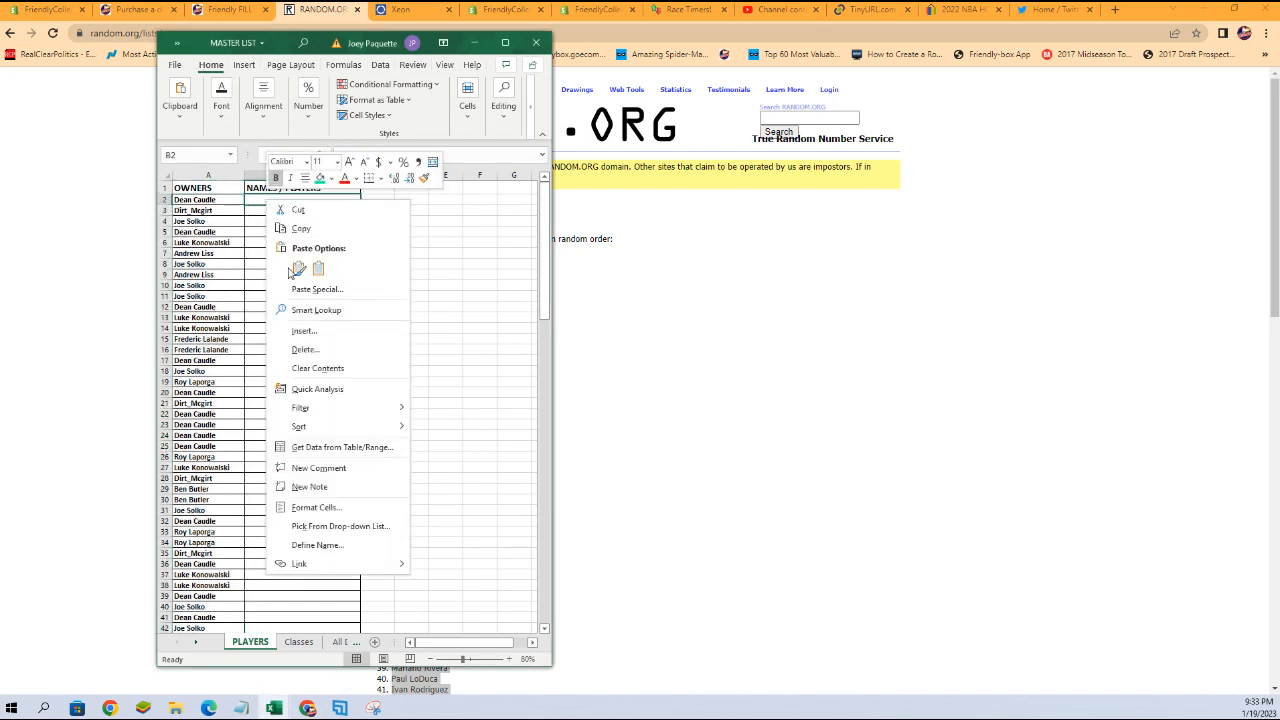
{"action": "left_click", "coordinate": [317, 289]}
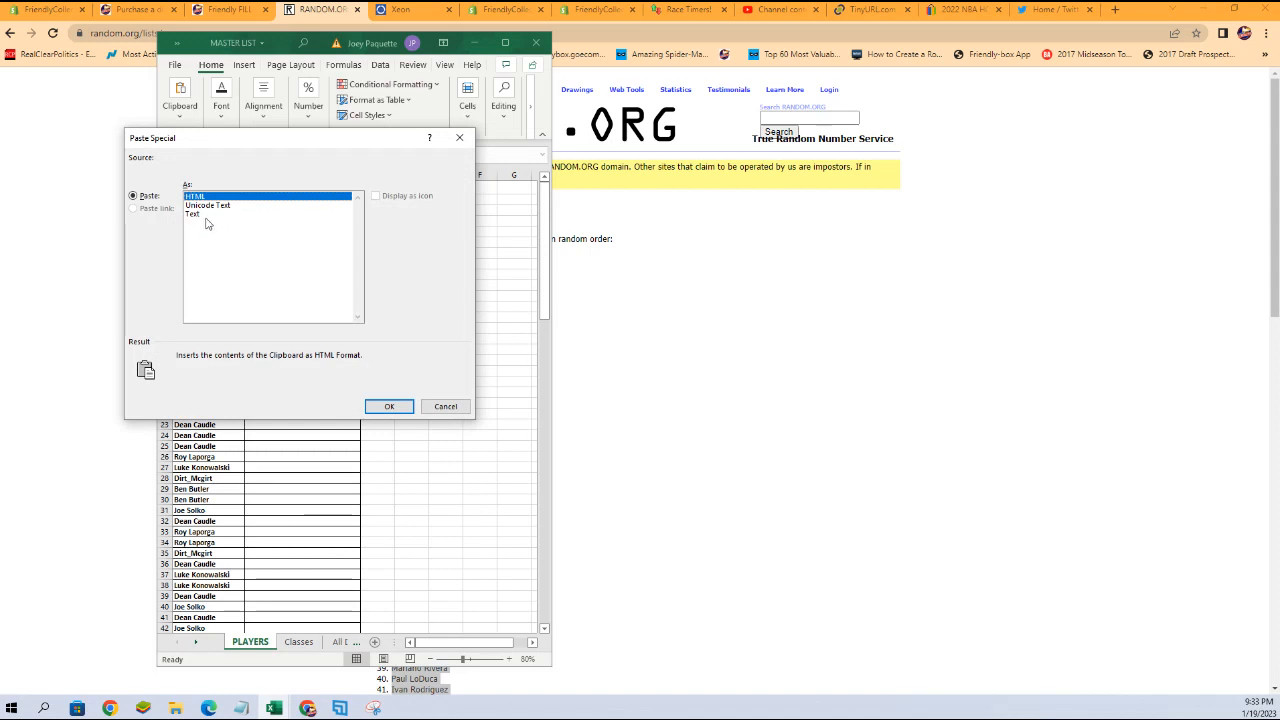
{"action": "left_click", "coordinate": [192, 214]}
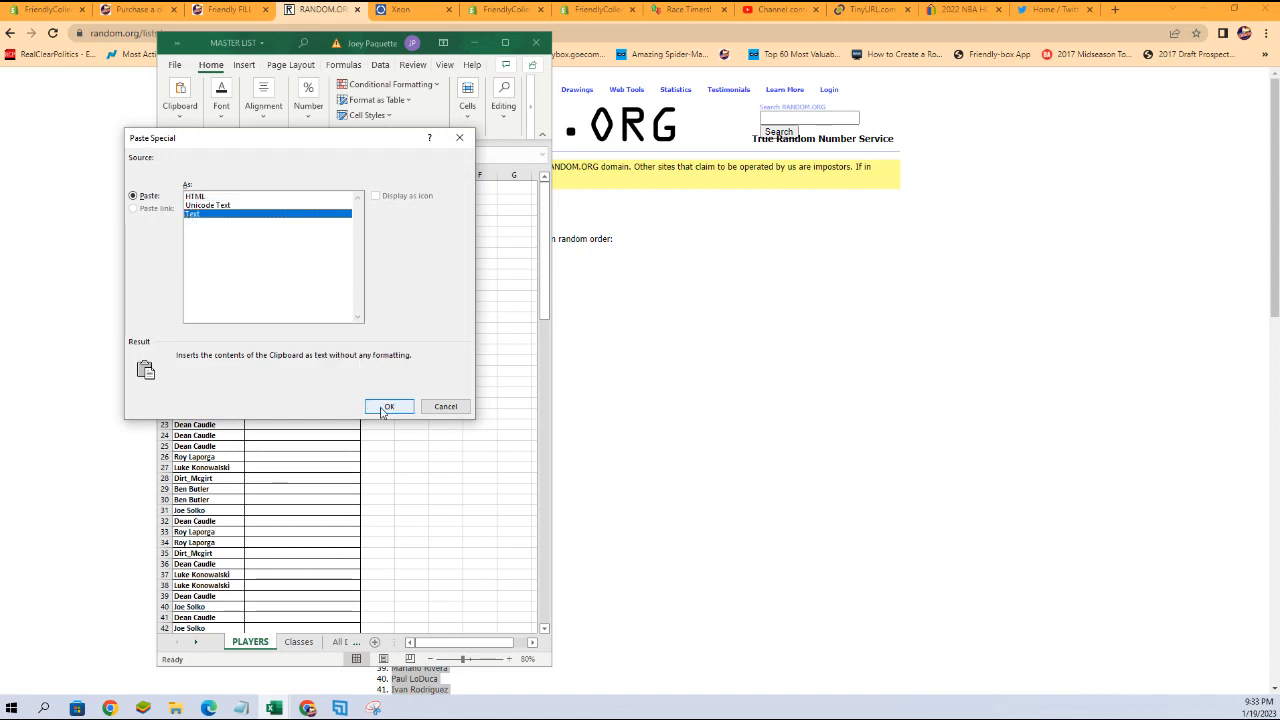
{"action": "left_click", "coordinate": [388, 406]}
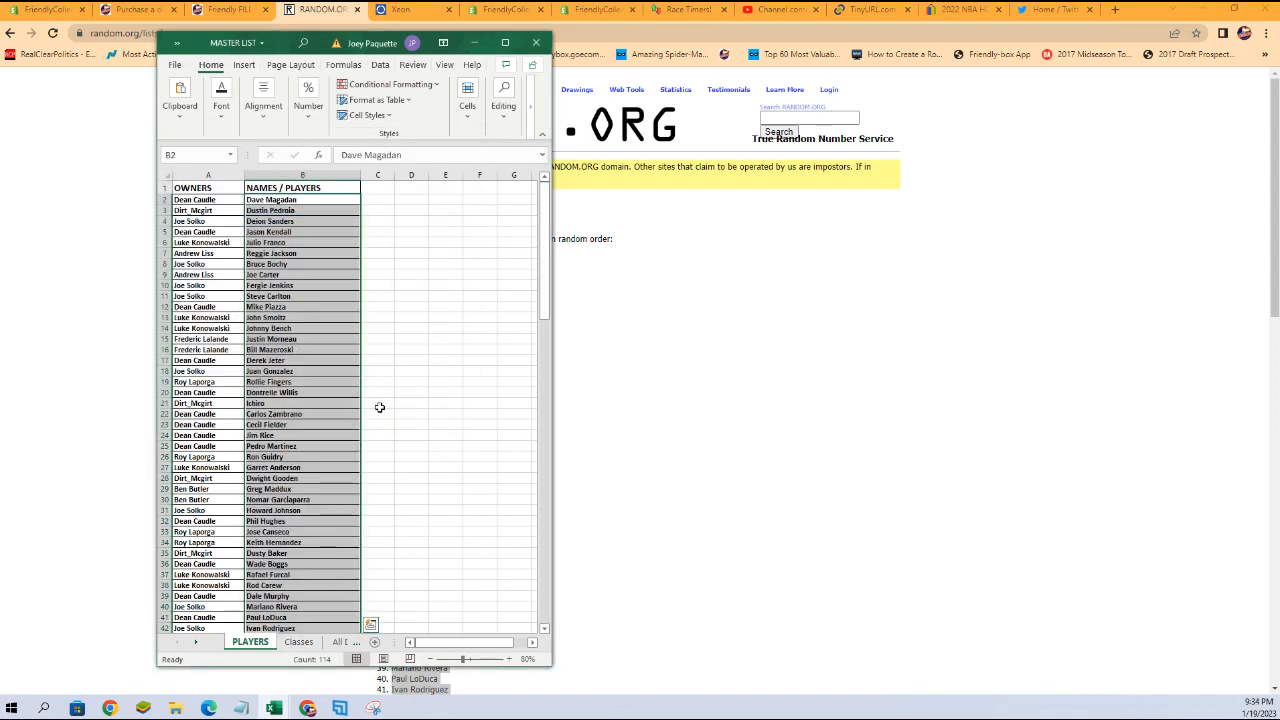
{"action": "mouse_move", "coordinate": [255, 253]}
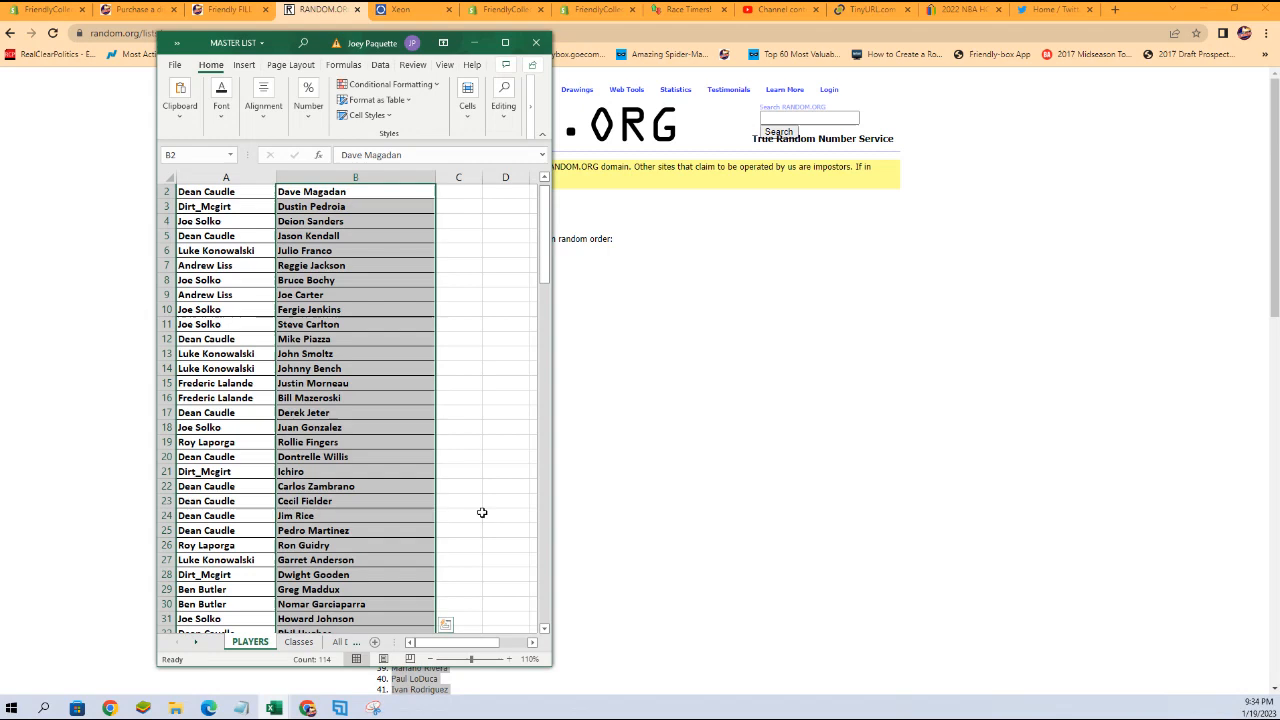
{"action": "scroll", "scroll_direction": "up", "scroll_amount": 3}
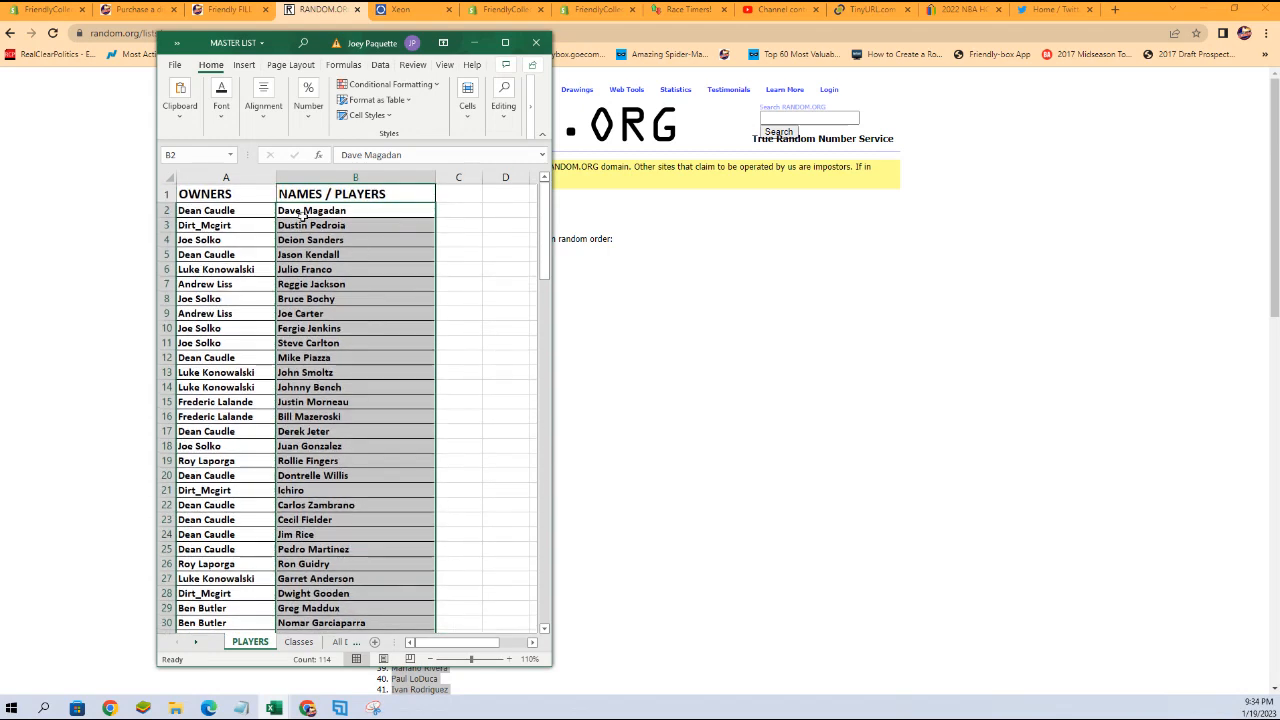
{"action": "left_click", "coordinate": [205, 193]}
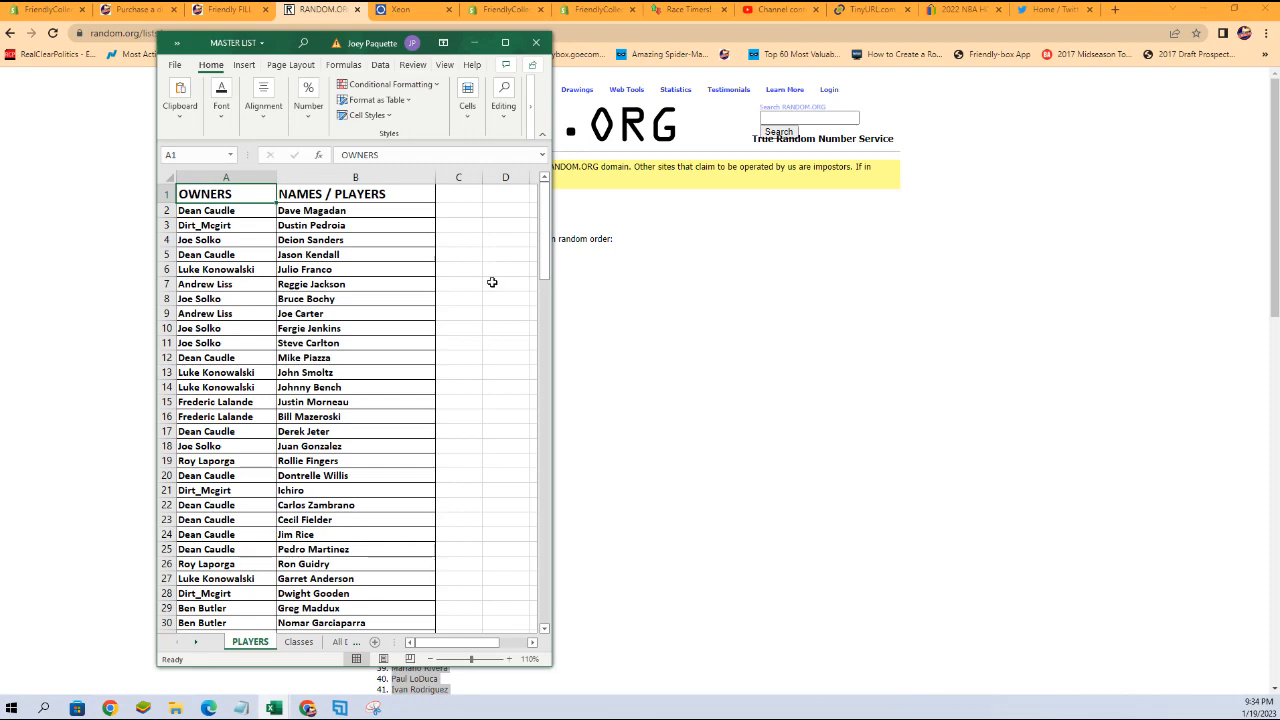
{"action": "mouse_move", "coordinate": [504, 270]}
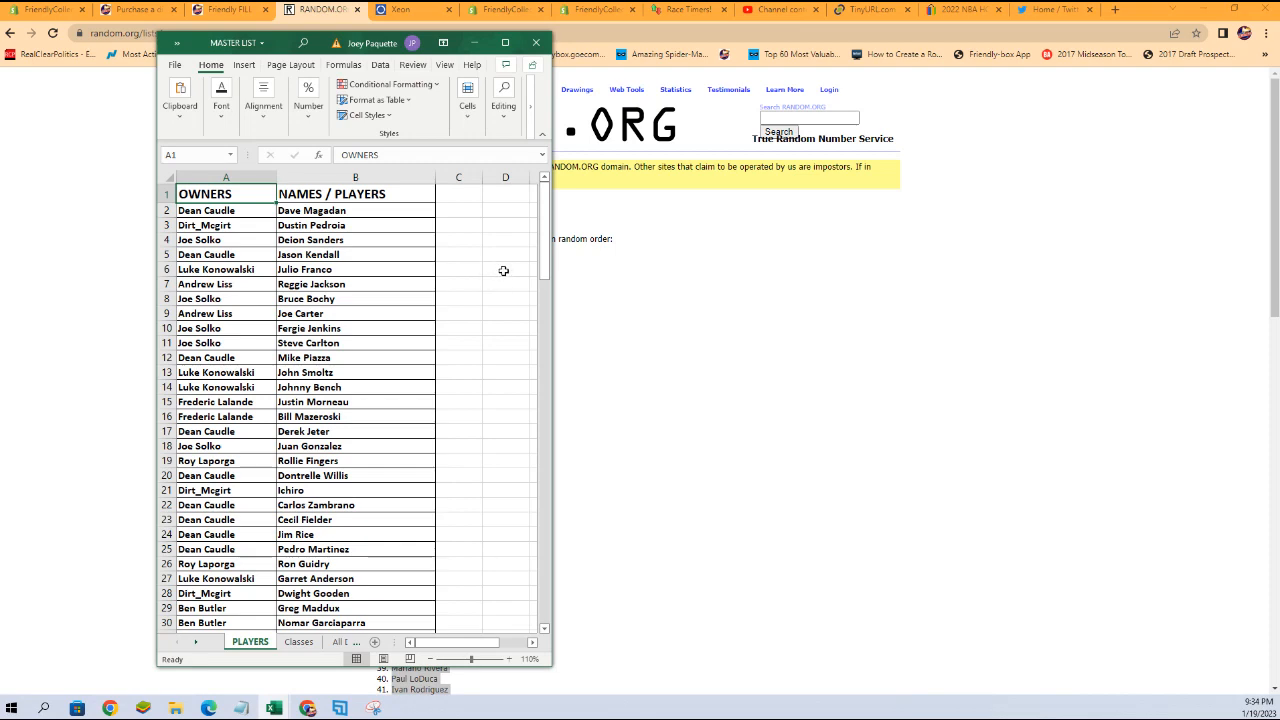
{"action": "scroll", "scroll_direction": "down", "scroll_amount": 3}
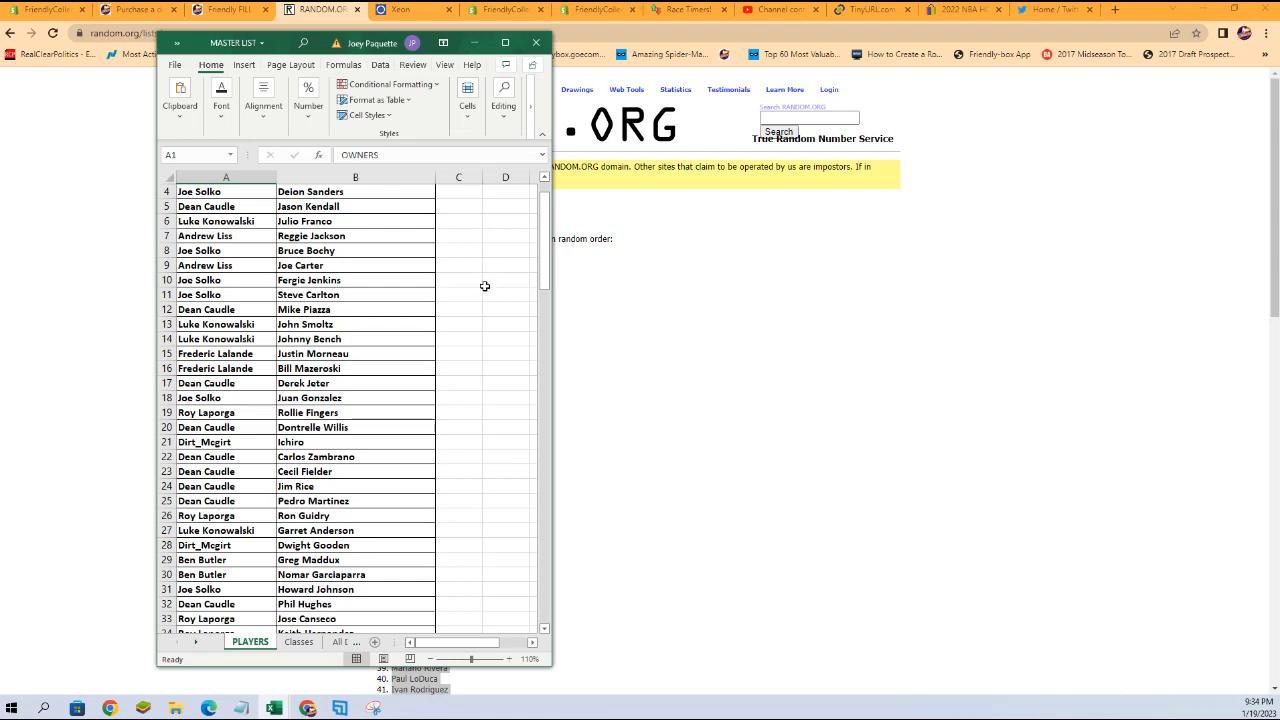
{"action": "mouse_move", "coordinate": [484, 337]}
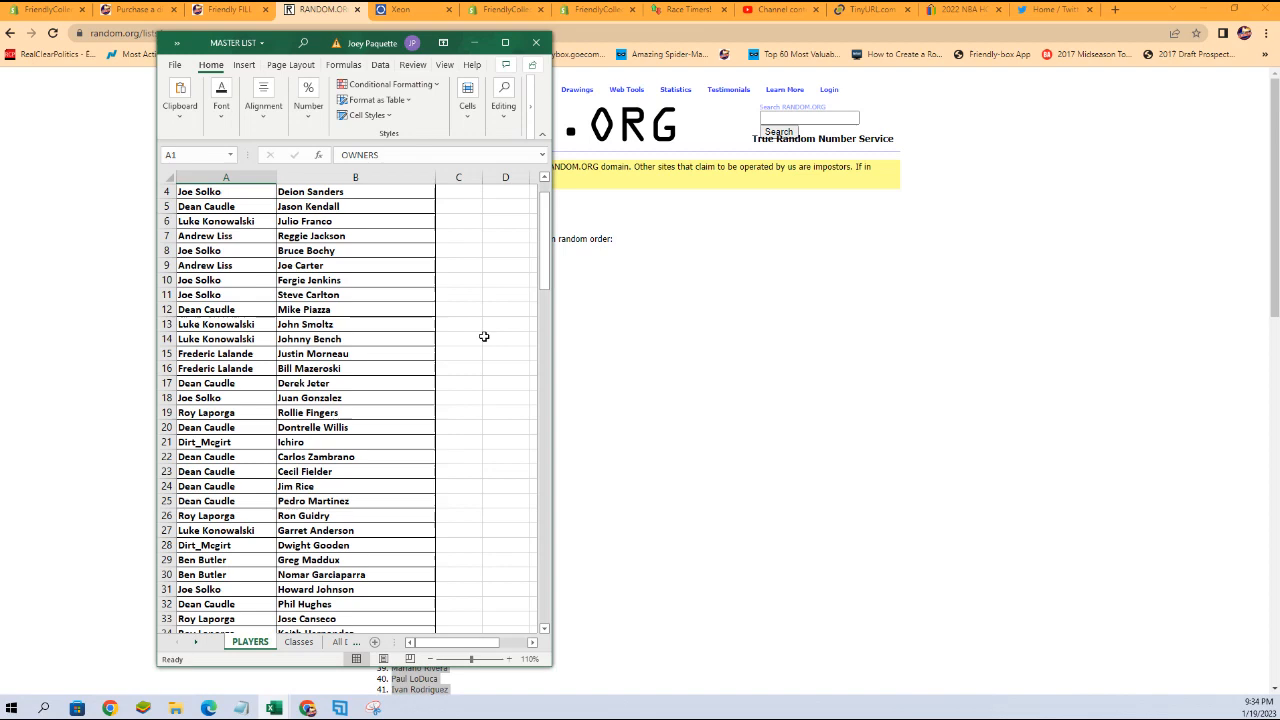
{"action": "mouse_move", "coordinate": [497, 356]}
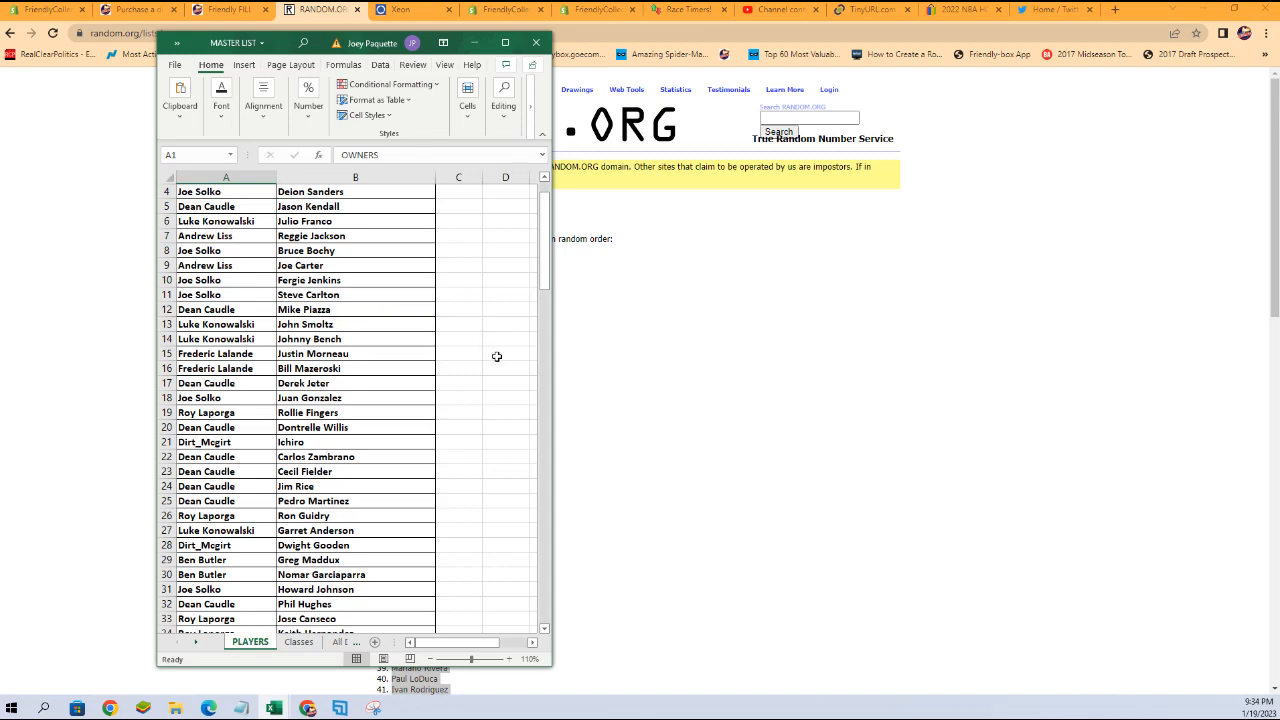
{"action": "scroll", "scroll_direction": "down", "scroll_amount": 3}
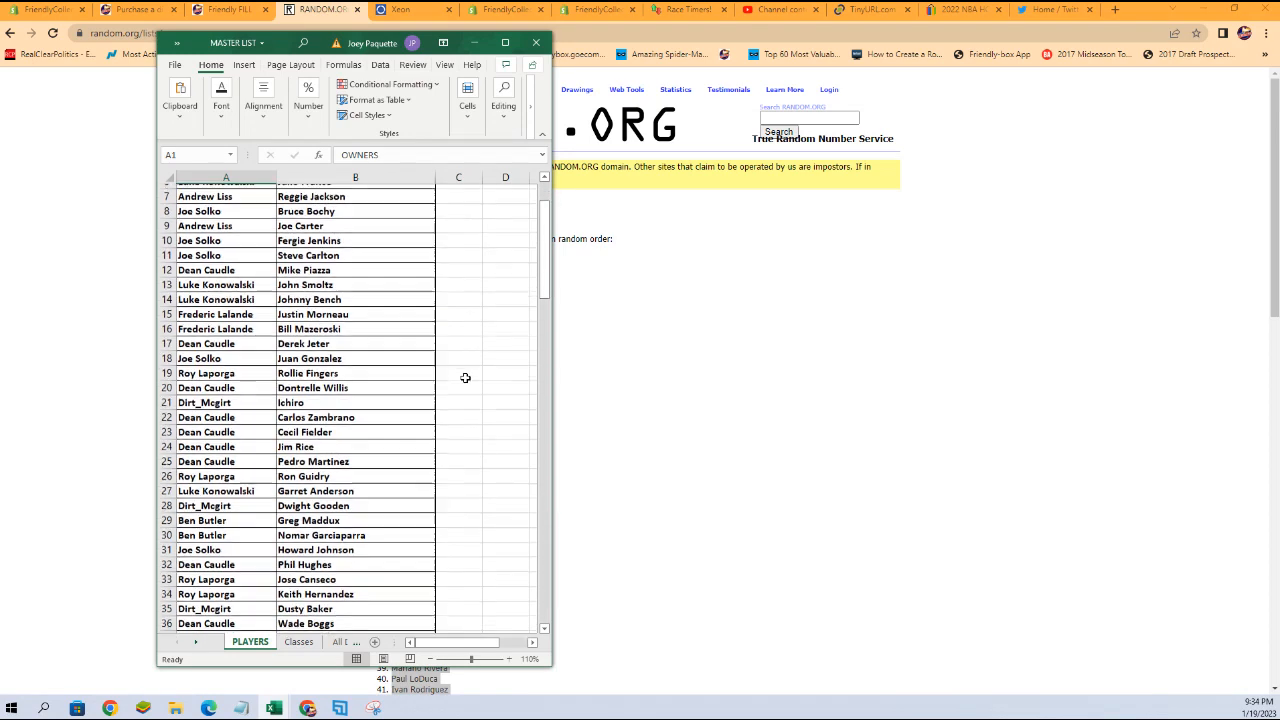
{"action": "scroll", "scroll_direction": "down", "scroll_amount": 3}
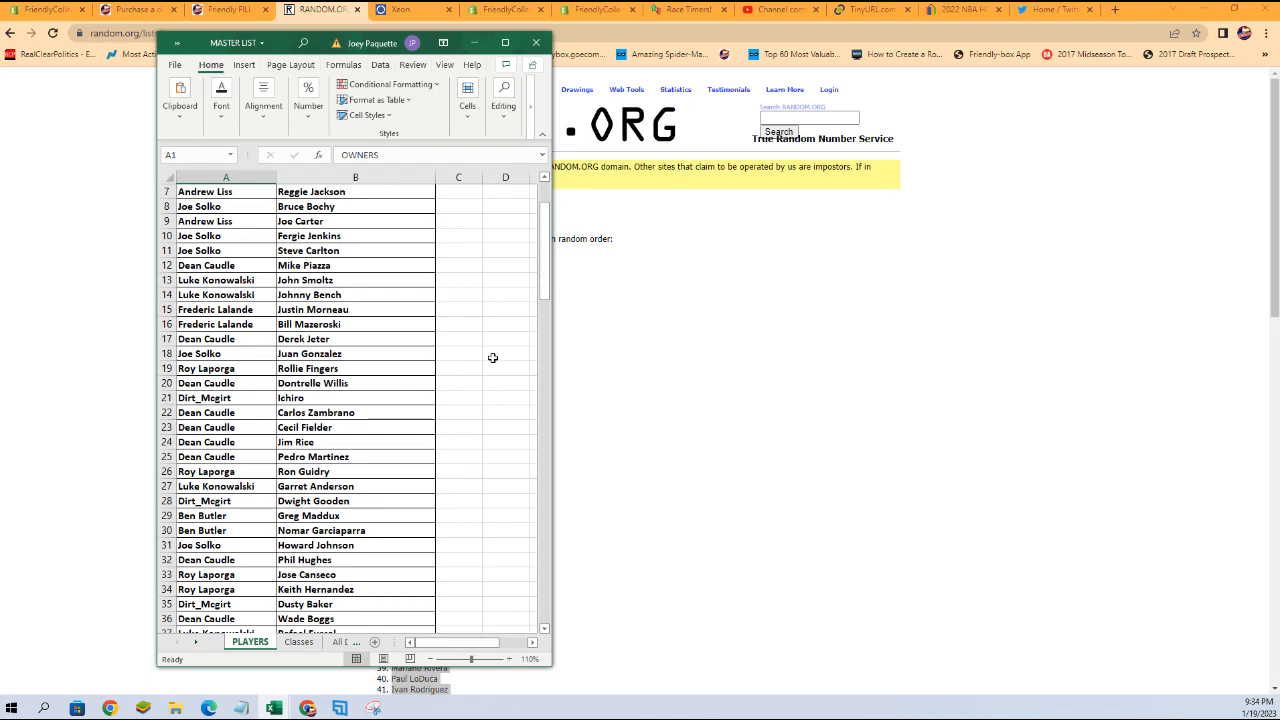
{"action": "mouse_move", "coordinate": [417, 372]}
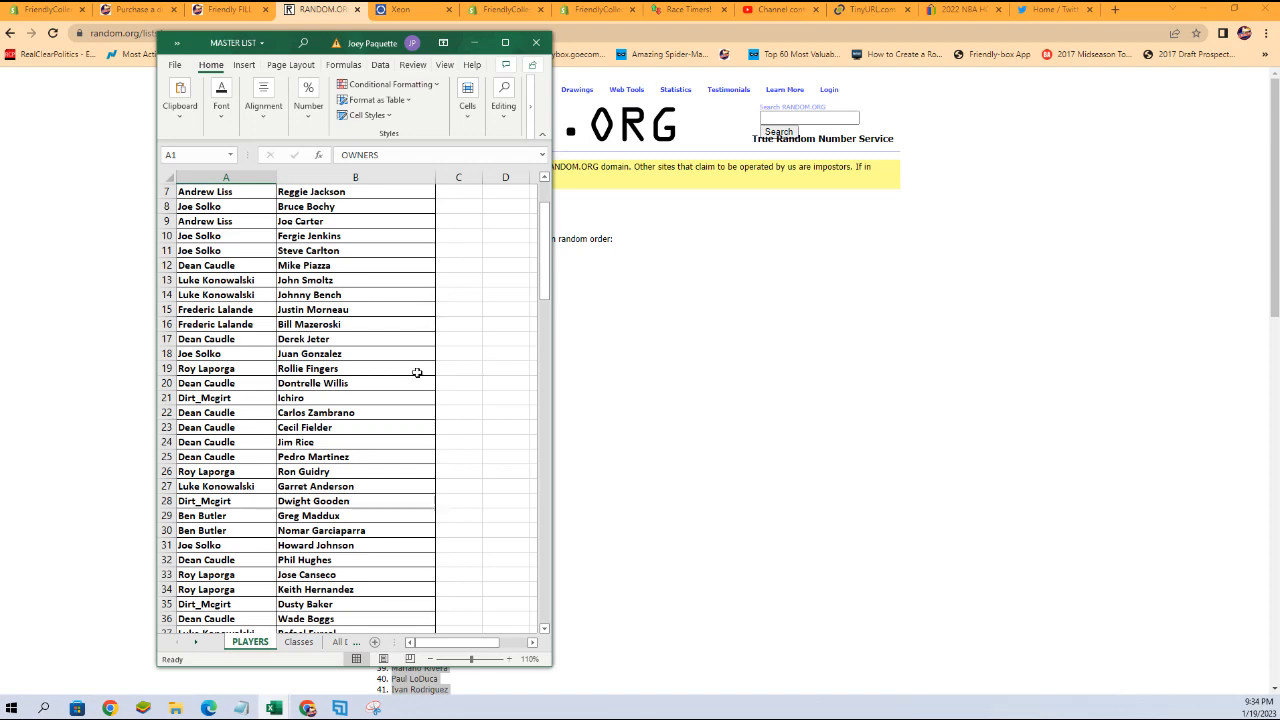
{"action": "scroll", "scroll_direction": "down", "scroll_amount": 3}
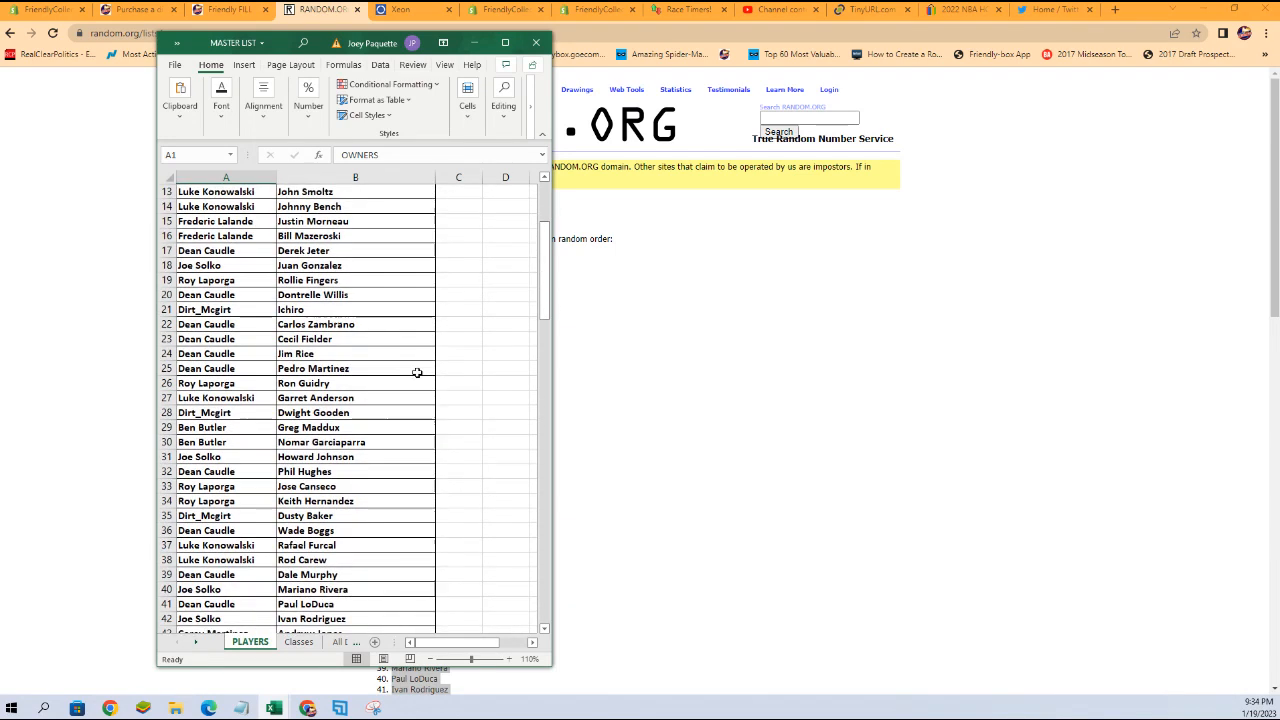
{"action": "scroll", "scroll_direction": "down", "scroll_amount": 3}
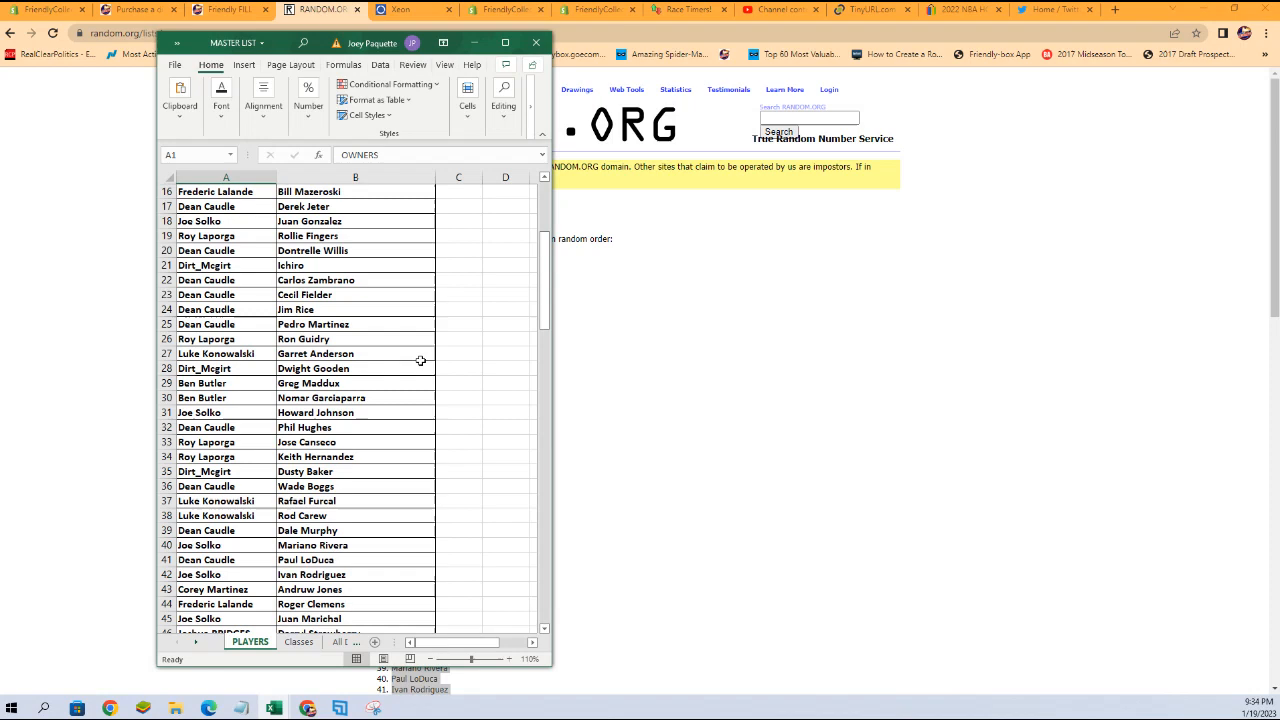
{"action": "scroll", "scroll_direction": "down", "scroll_amount": 3}
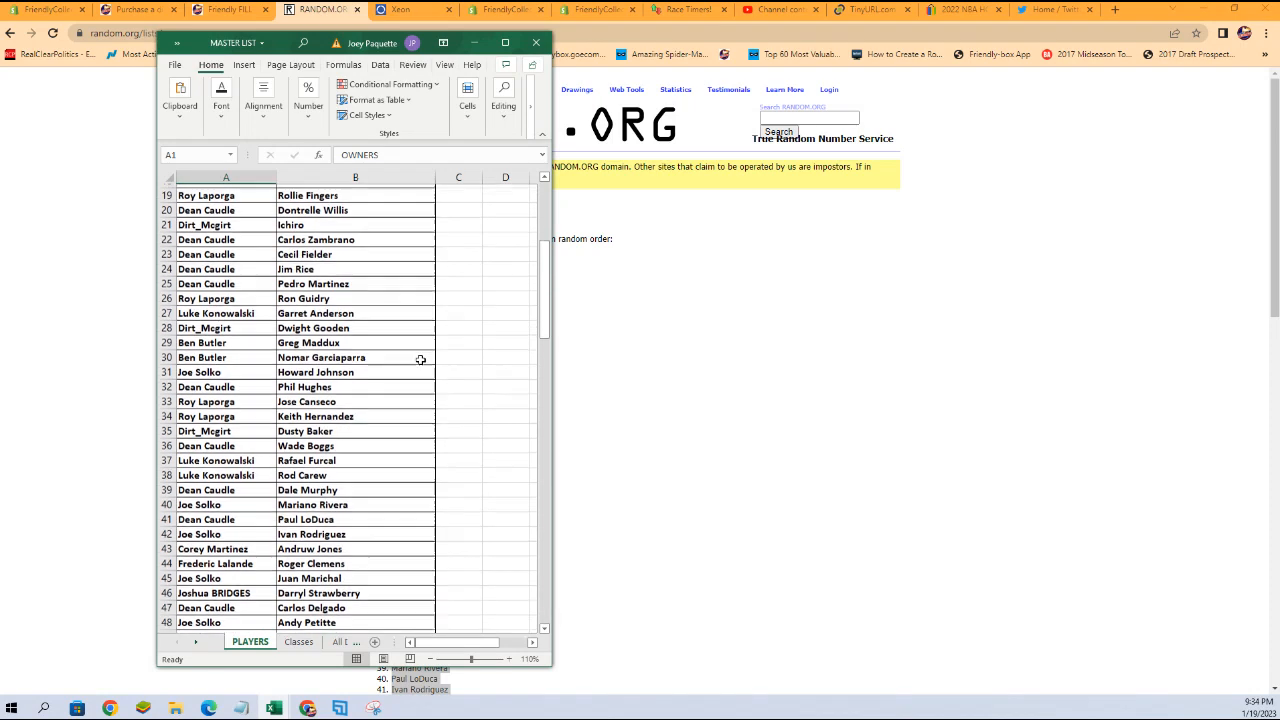
{"action": "scroll", "scroll_direction": "down", "scroll_amount": 3}
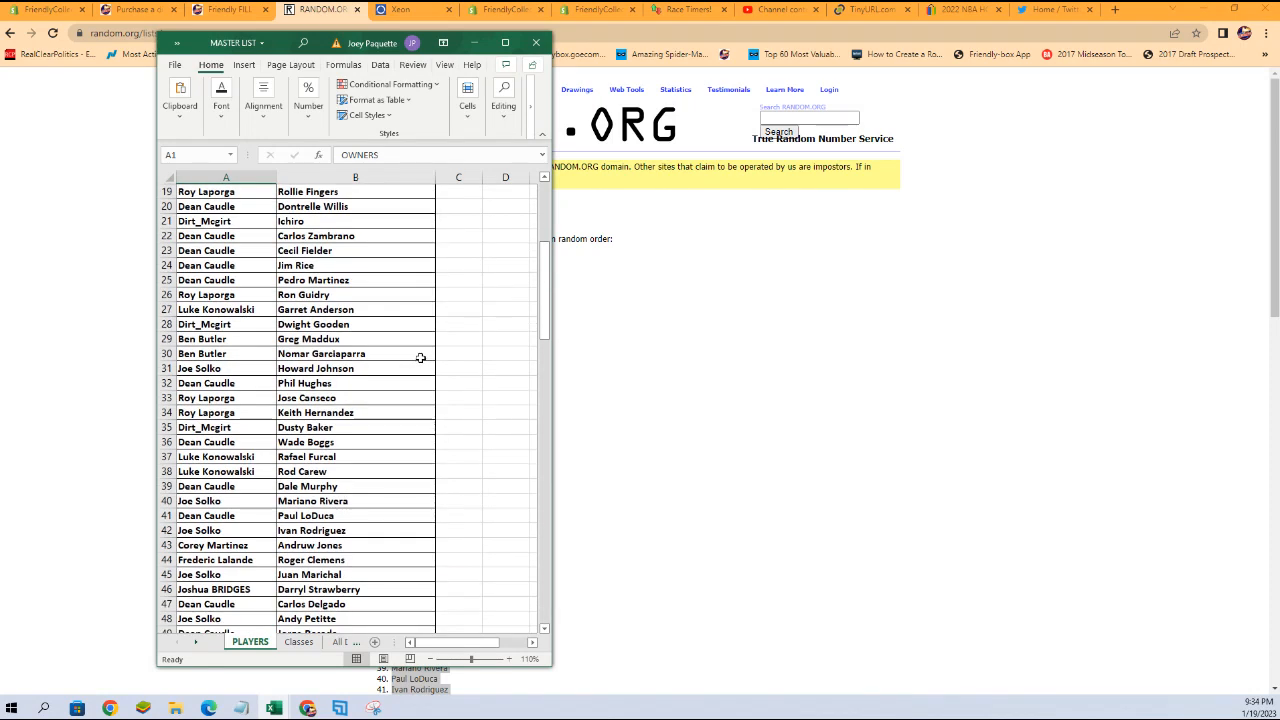
{"action": "scroll", "scroll_direction": "down", "scroll_amount": 3}
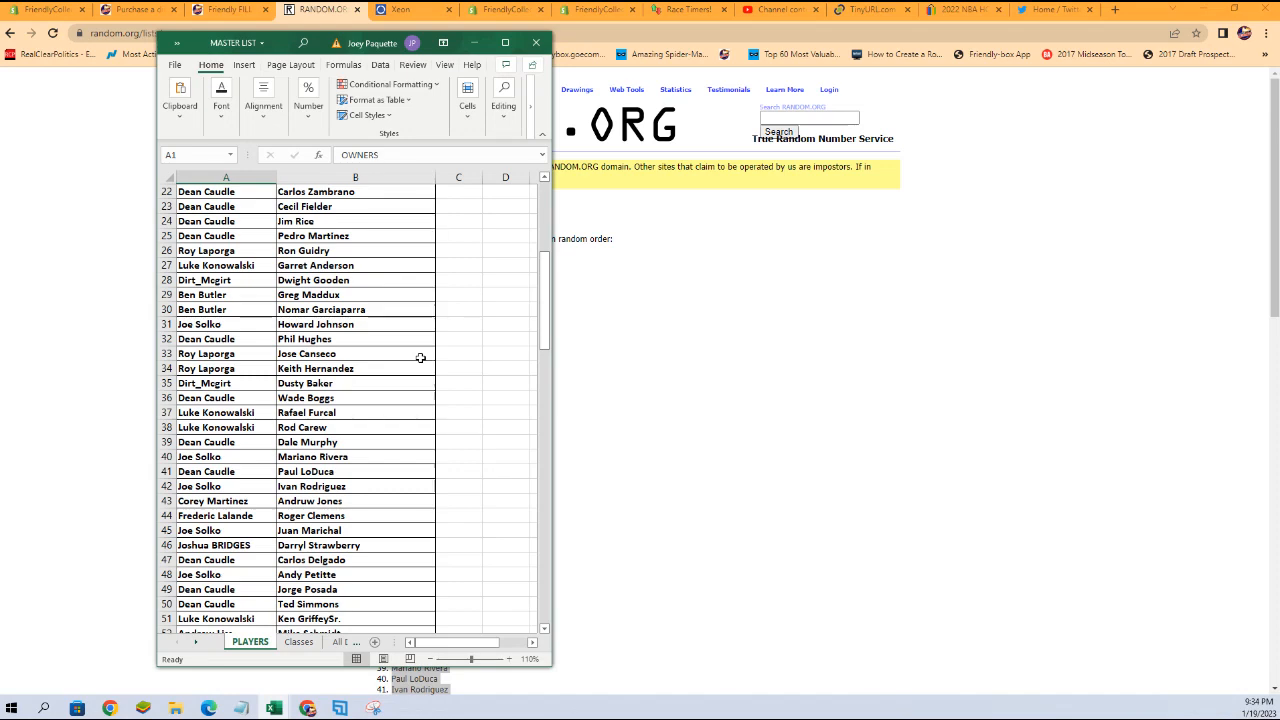
{"action": "scroll", "scroll_direction": "down", "scroll_amount": 3}
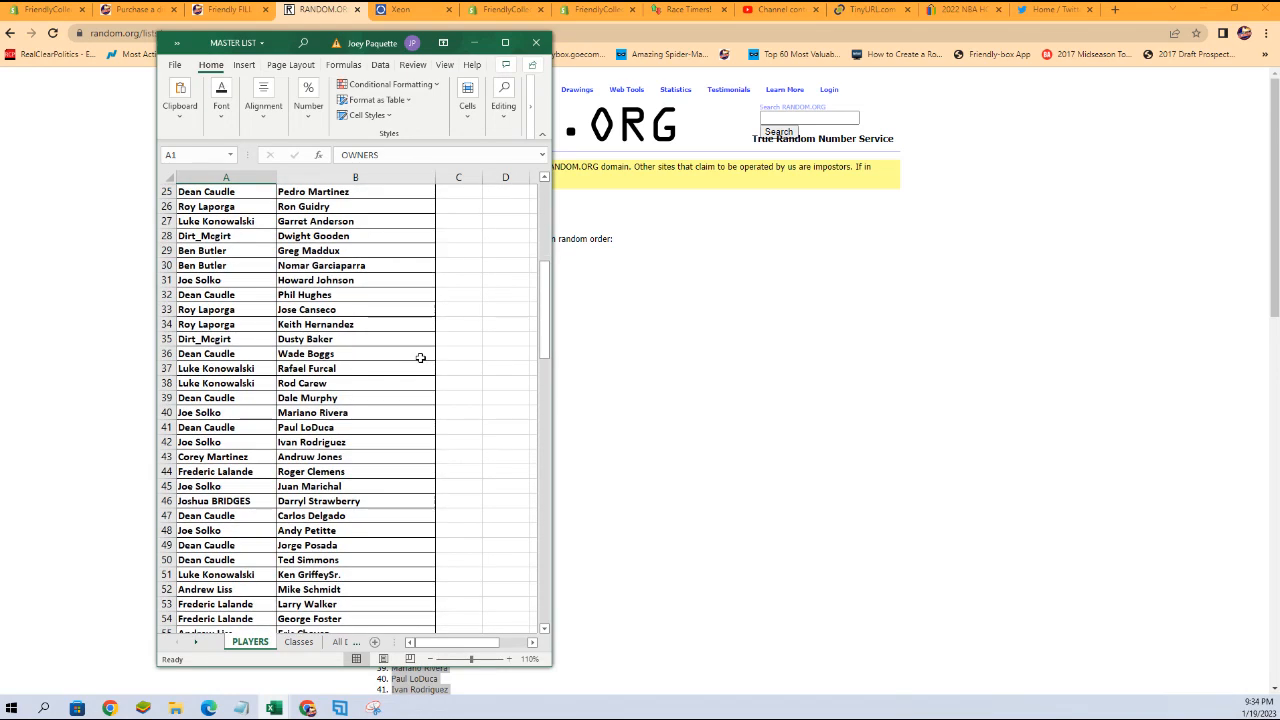
{"action": "scroll", "scroll_direction": "down", "scroll_amount": 3}
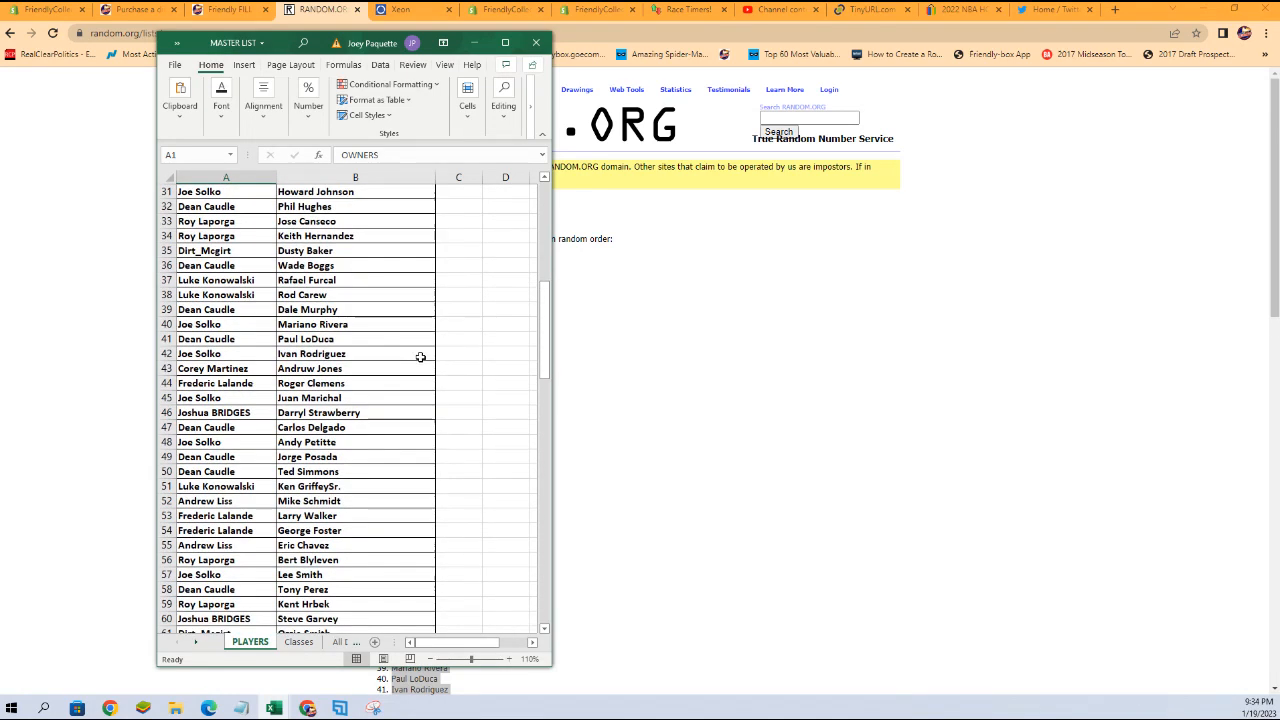
{"action": "scroll", "scroll_direction": "down", "scroll_amount": 3}
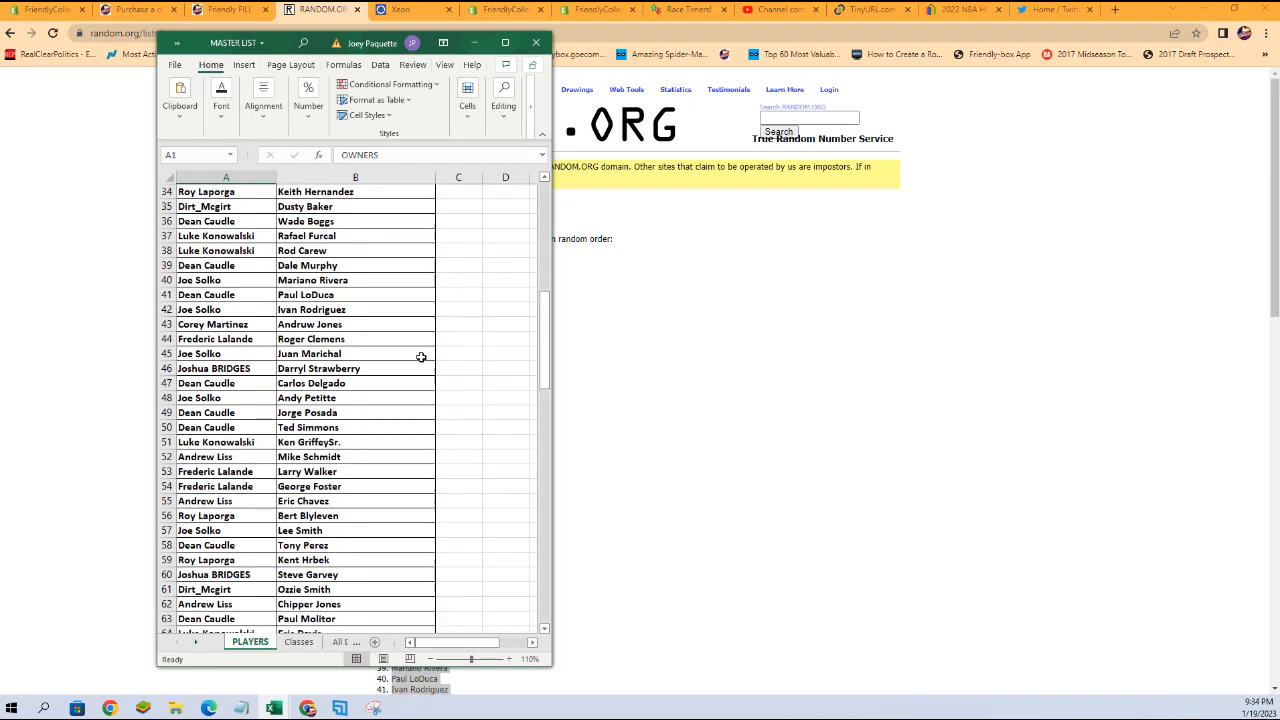
{"action": "scroll", "scroll_direction": "down", "scroll_amount": 3}
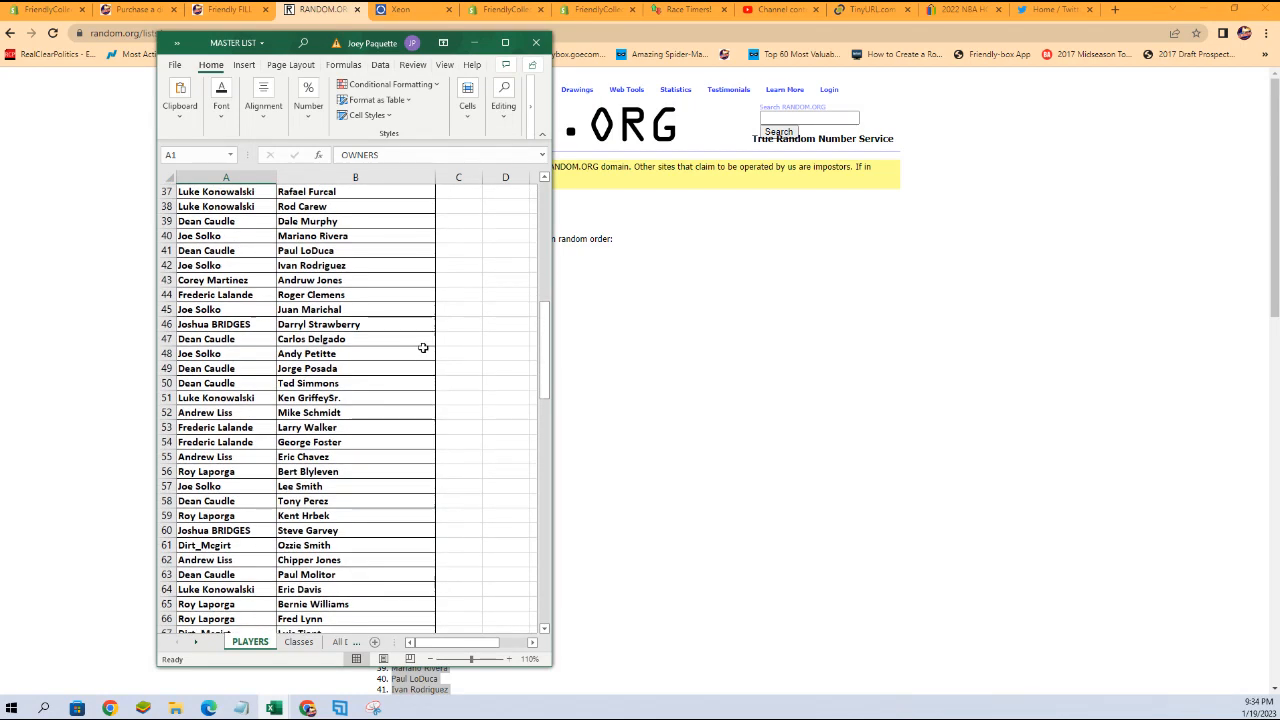
{"action": "scroll", "scroll_direction": "down", "scroll_amount": 3}
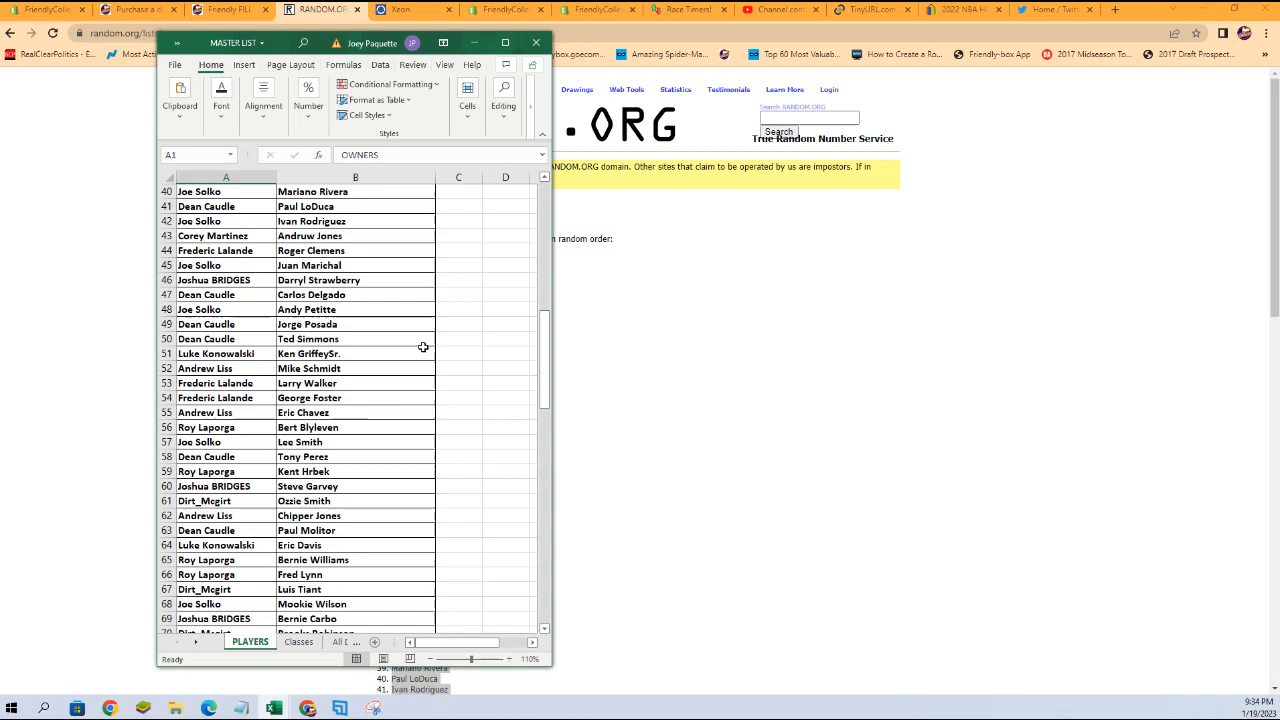
{"action": "scroll", "scroll_direction": "down", "scroll_amount": 3}
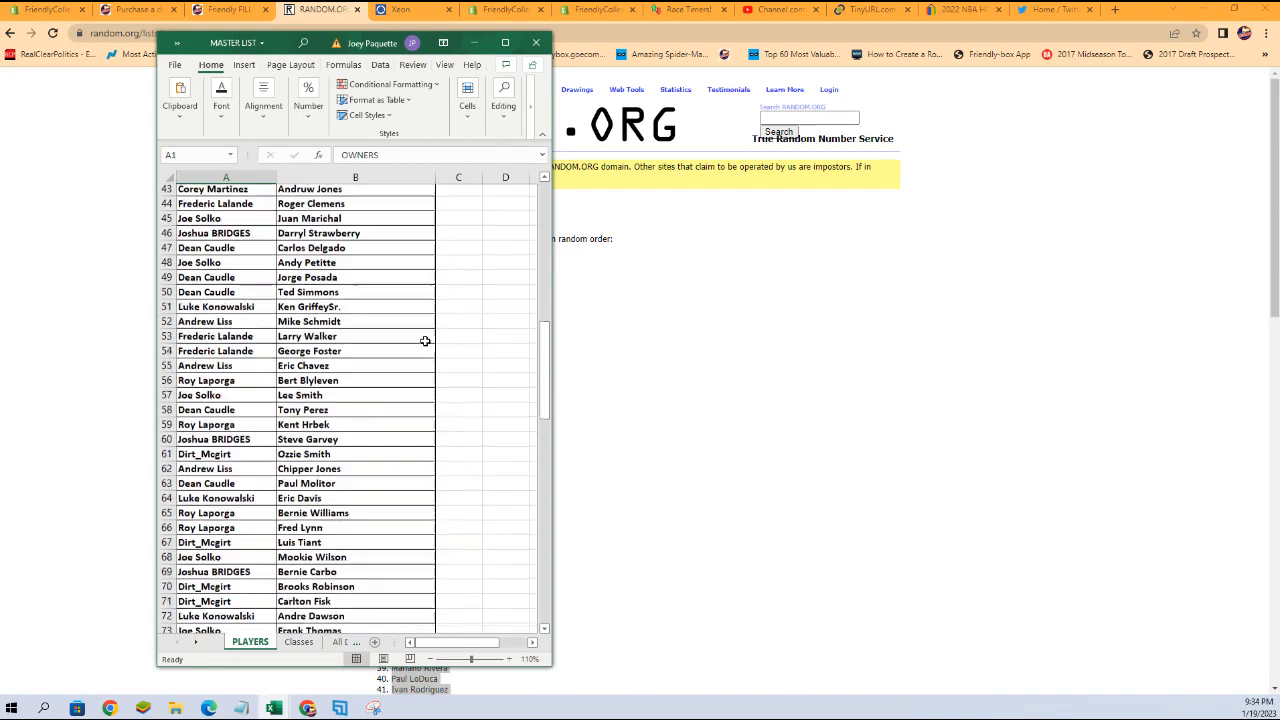
{"action": "scroll", "scroll_direction": "down", "scroll_amount": 3}
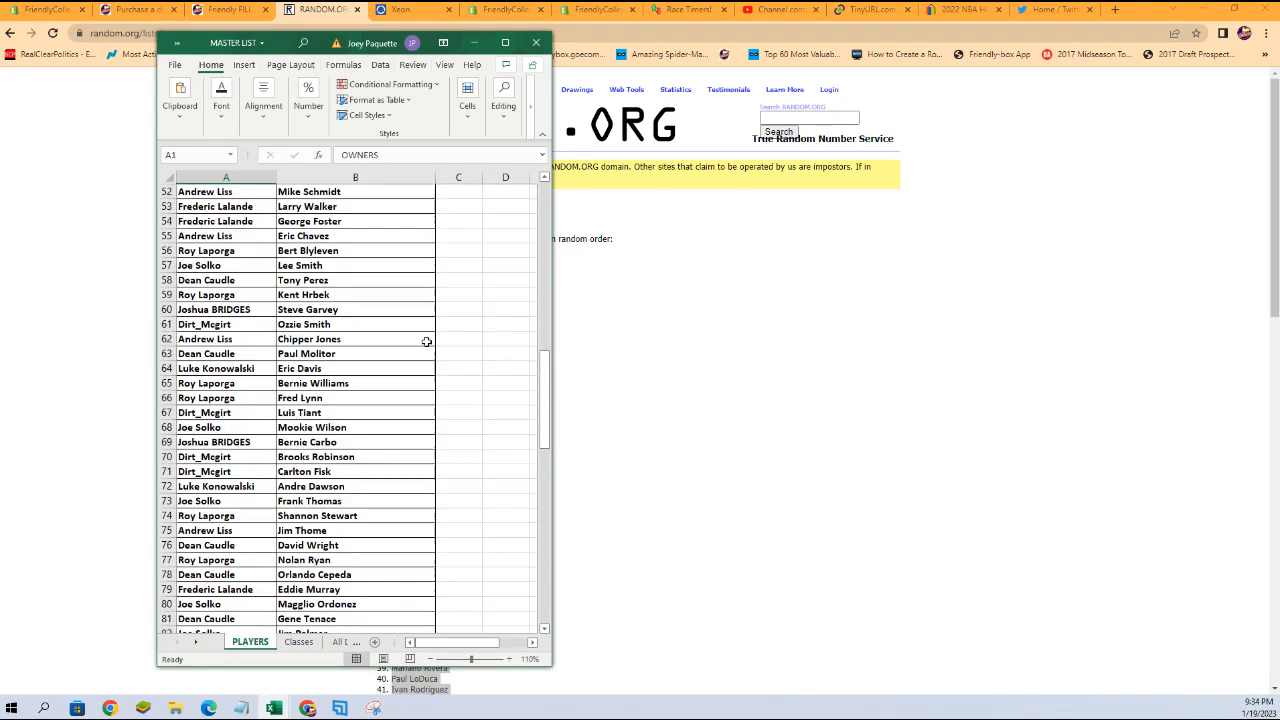
{"action": "scroll", "scroll_direction": "down", "scroll_amount": 3}
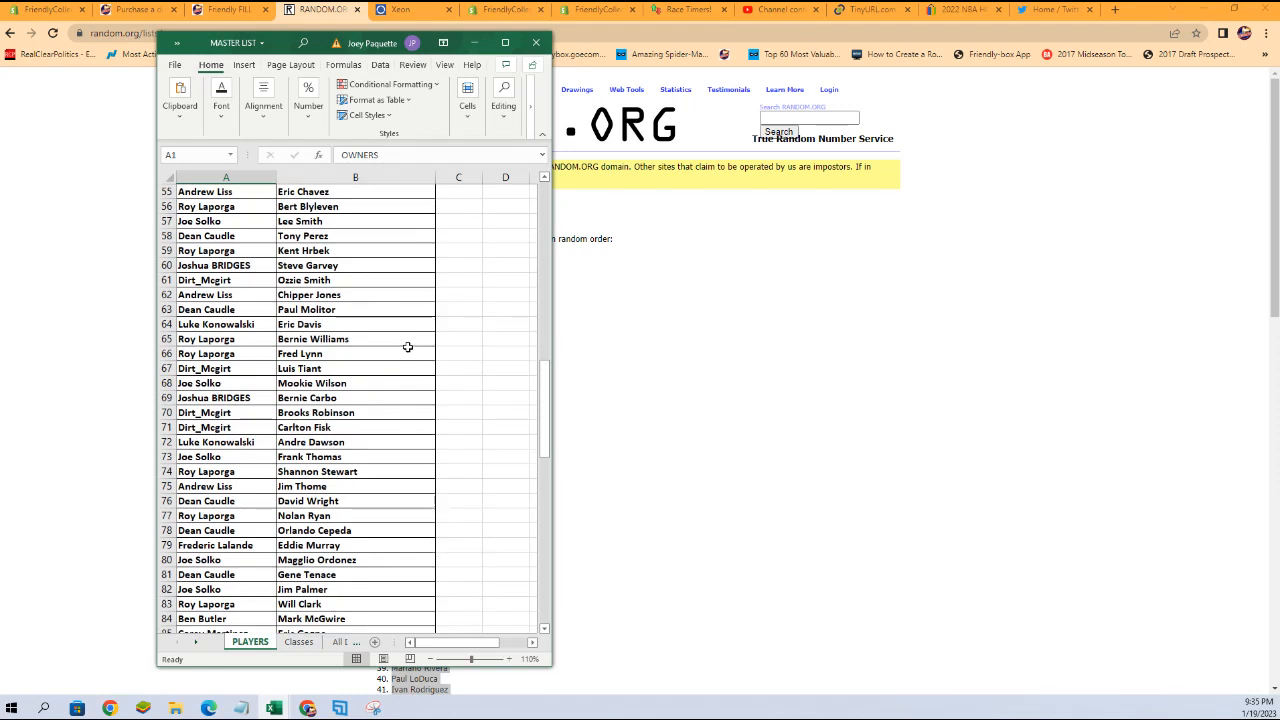
{"action": "scroll", "scroll_direction": "down", "scroll_amount": 3}
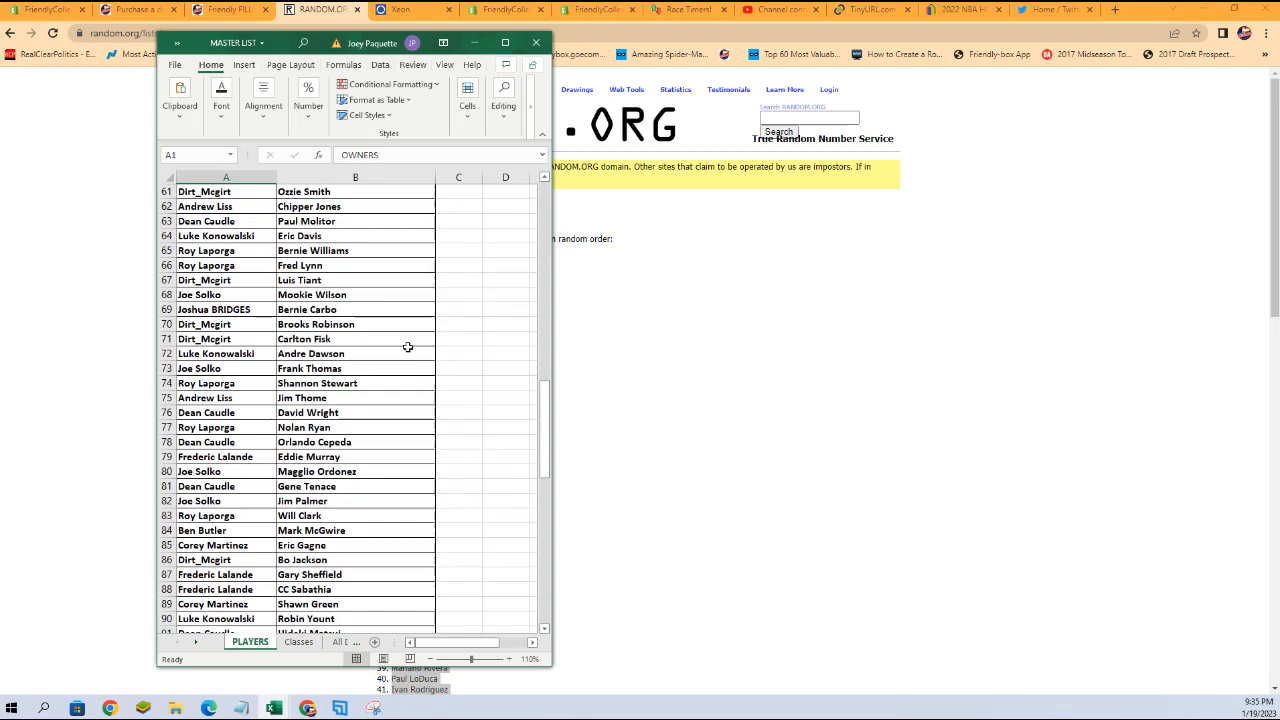
{"action": "scroll", "scroll_direction": "down", "scroll_amount": 3}
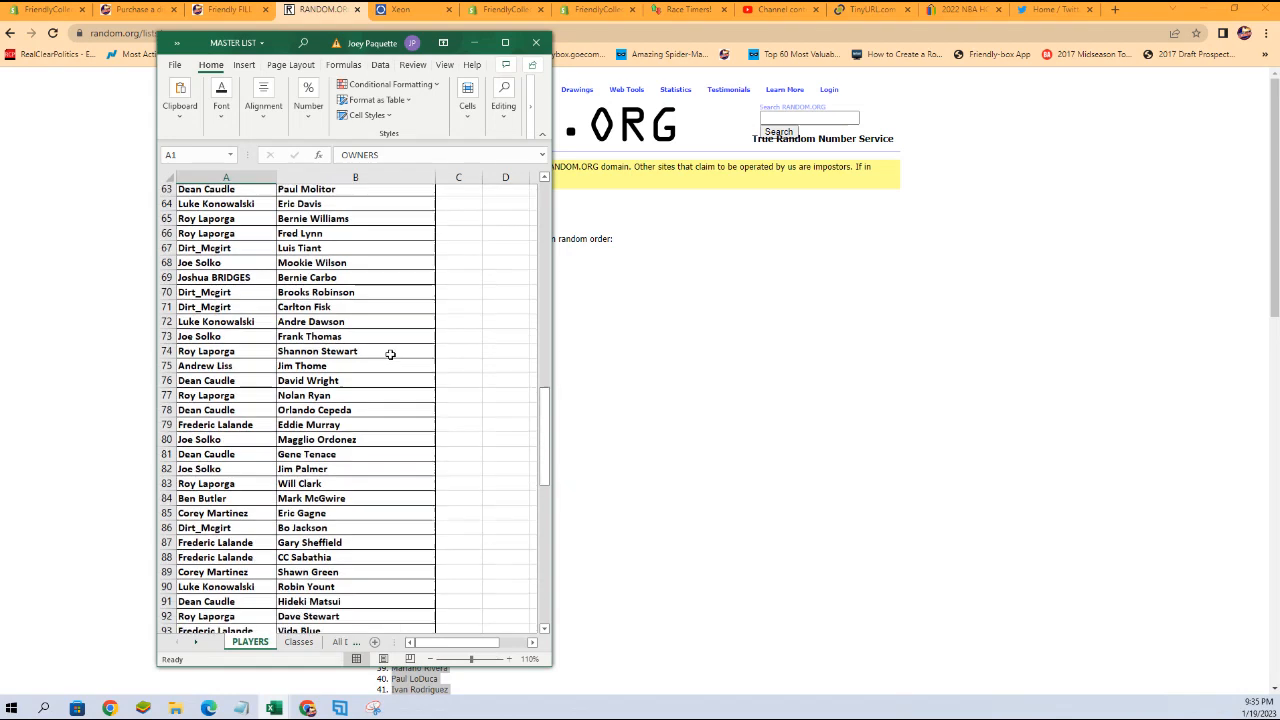
{"action": "scroll", "scroll_direction": "down", "scroll_amount": 3}
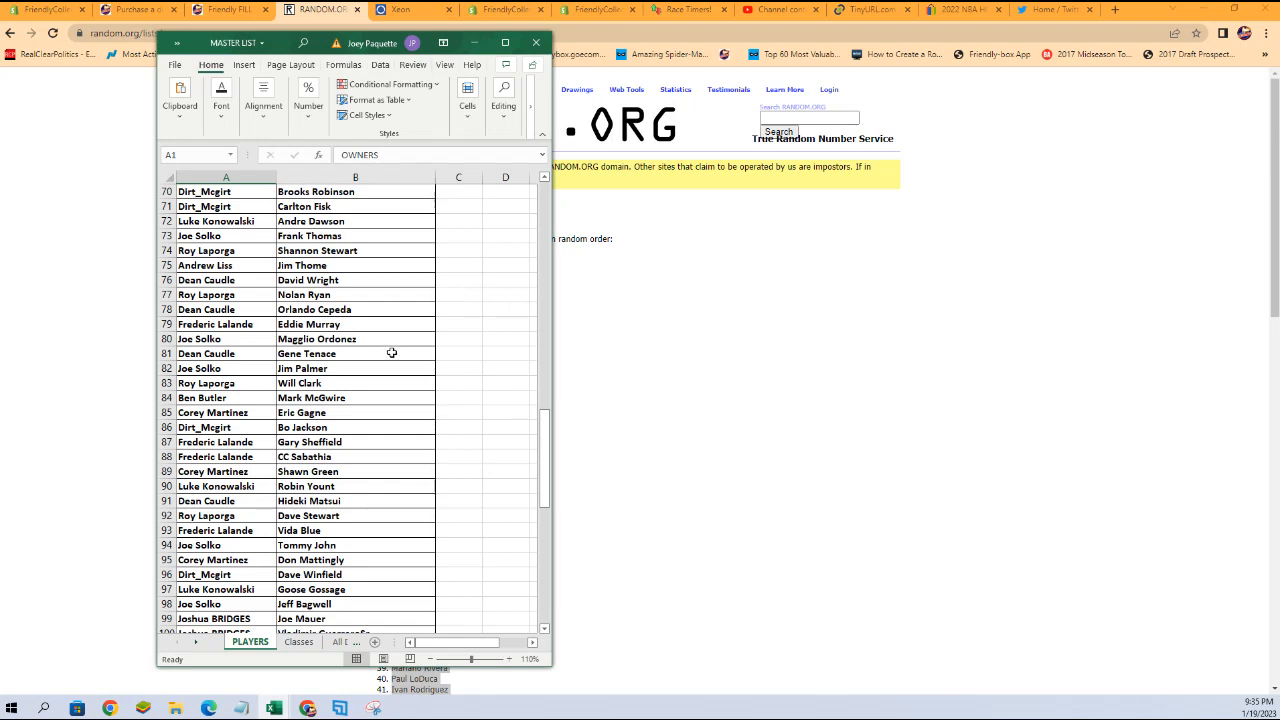
{"action": "scroll", "scroll_direction": "down", "scroll_amount": 3}
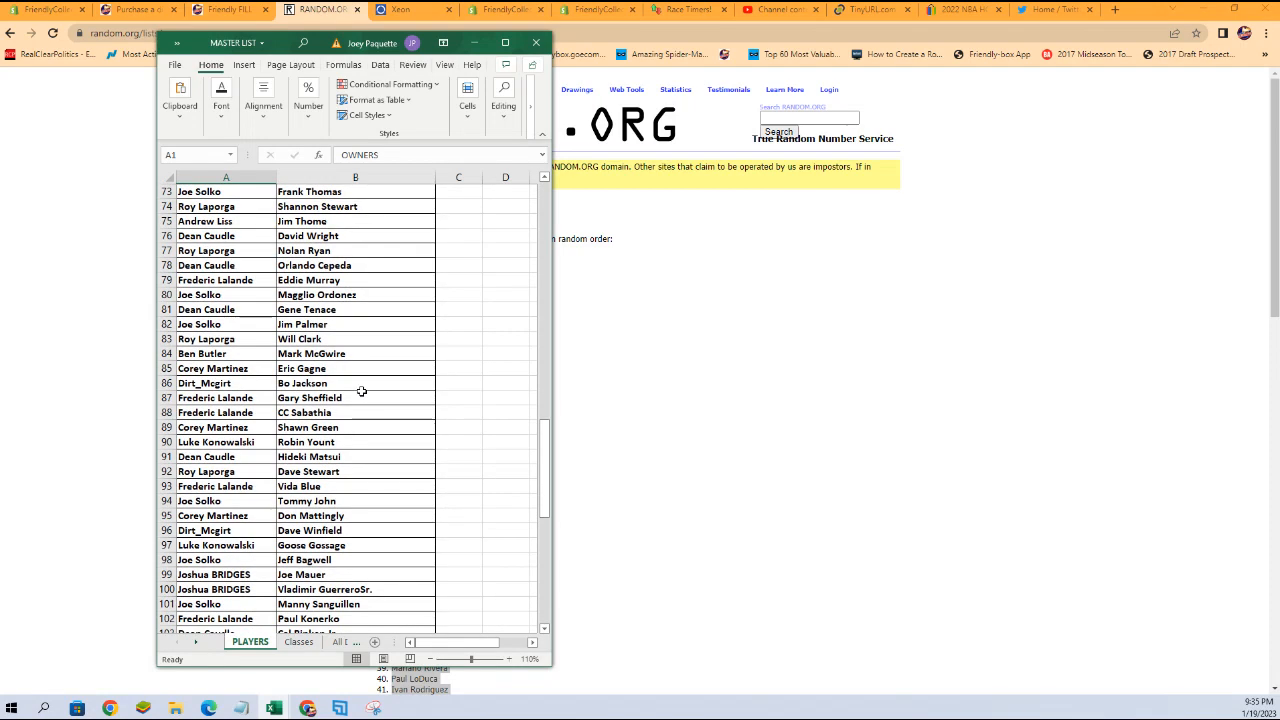
{"action": "scroll", "scroll_direction": "down", "scroll_amount": 3}
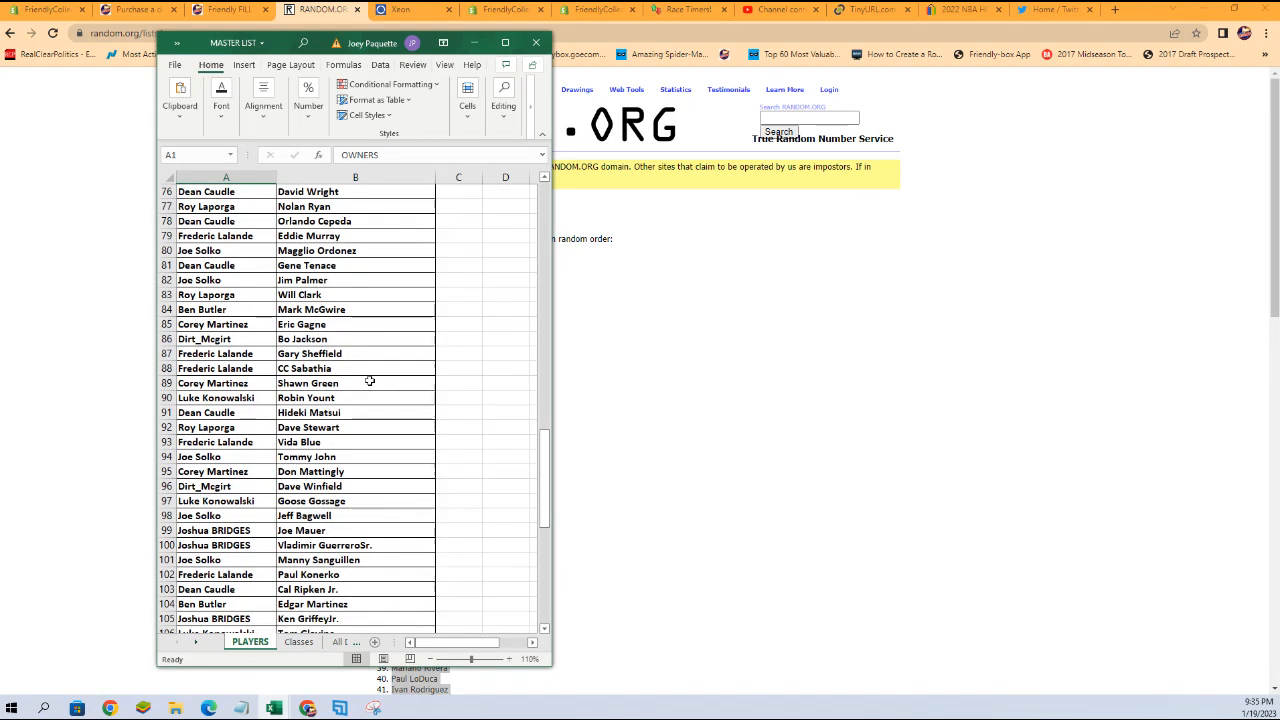
{"action": "scroll", "scroll_direction": "down", "scroll_amount": 3}
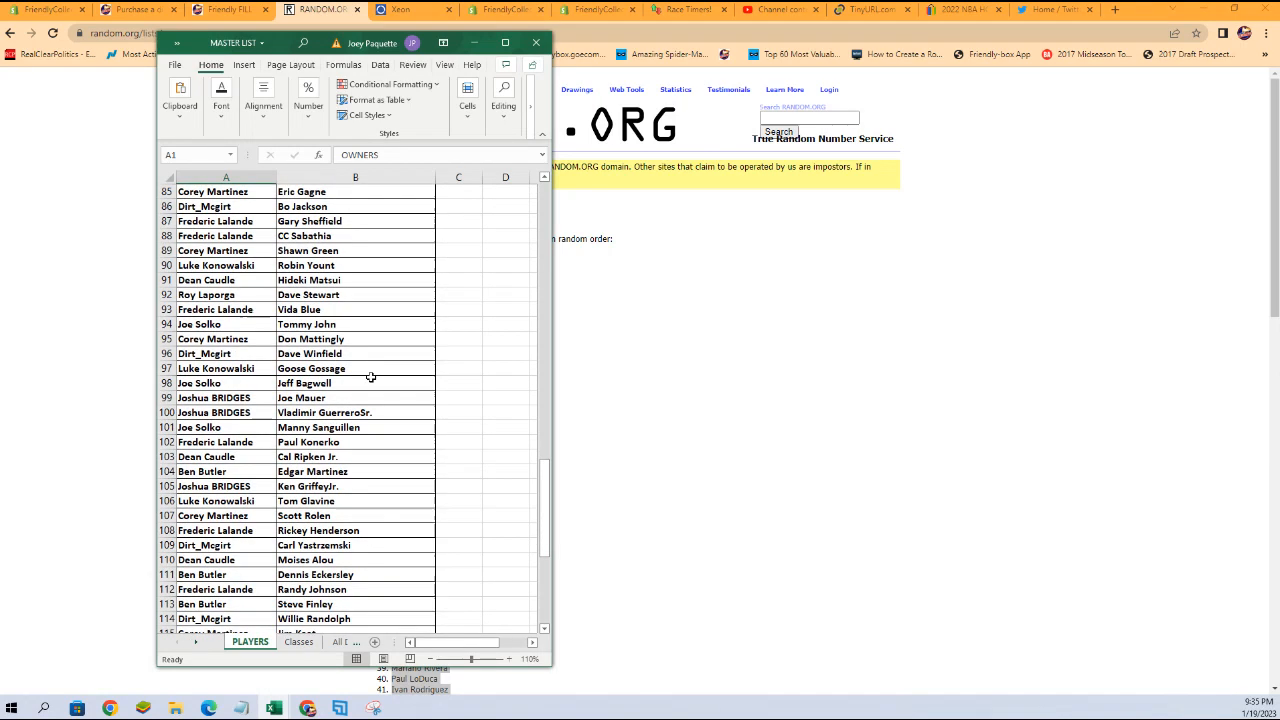
{"action": "scroll", "scroll_direction": "down", "scroll_amount": 3}
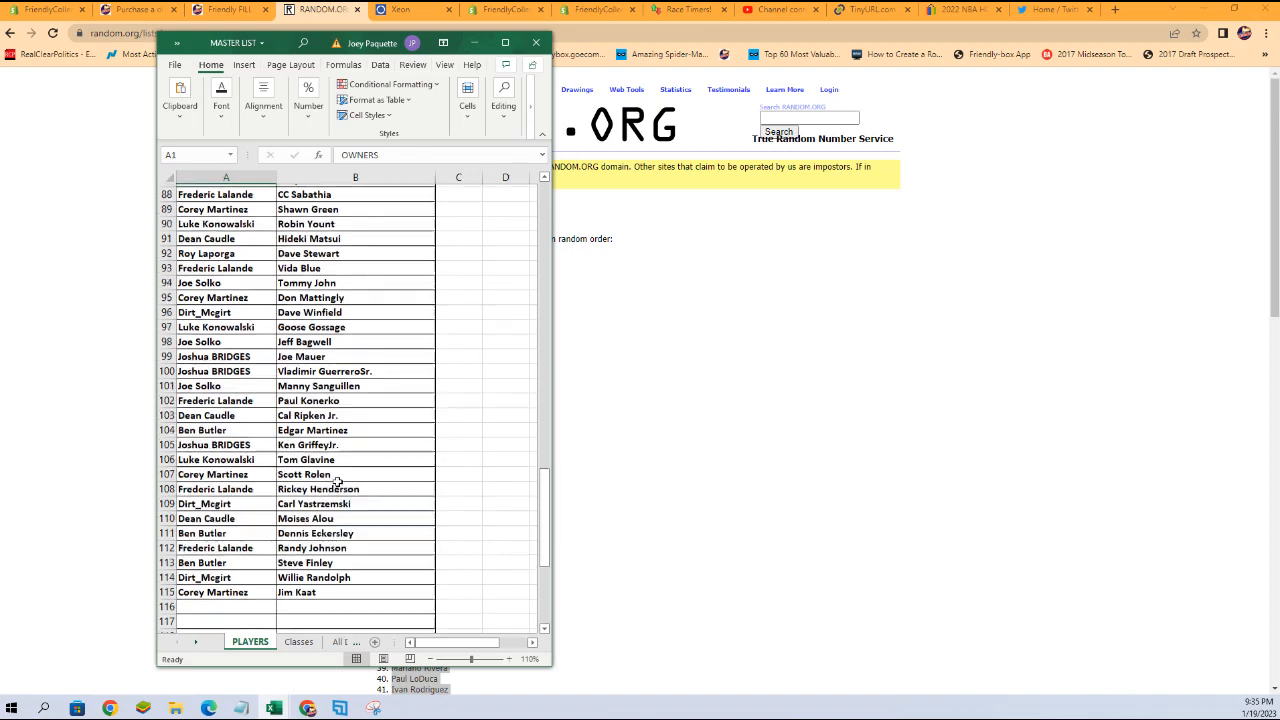
Step: Return to the top of the sheet and select column B of player names
{"action": "scroll", "scroll_direction": "up", "scroll_amount": 3}
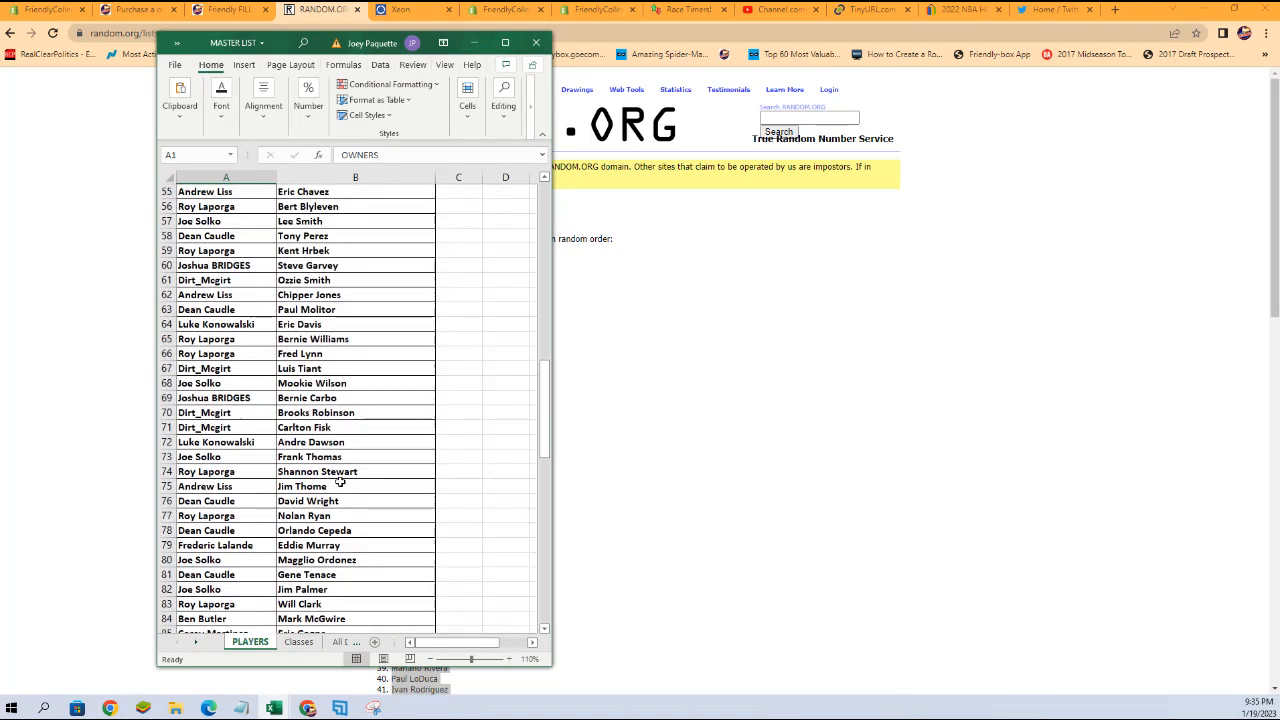
{"action": "scroll", "scroll_direction": "up", "scroll_amount": 3}
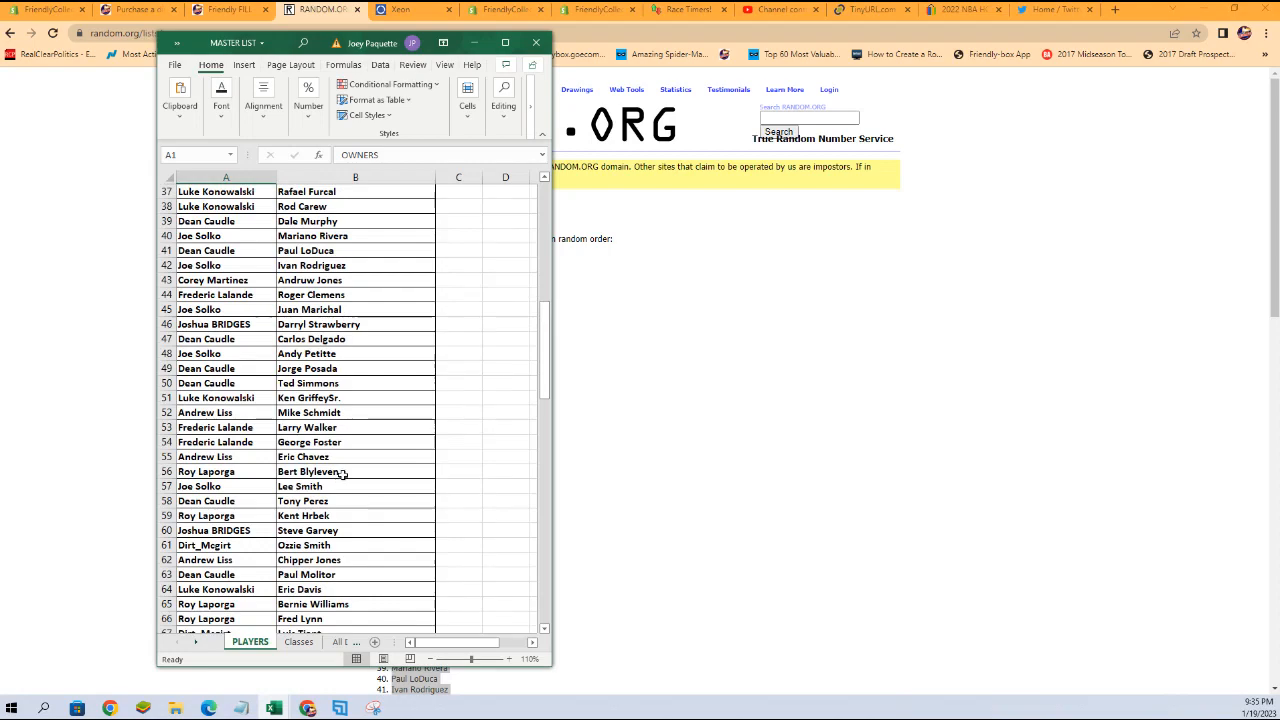
{"action": "scroll", "scroll_direction": "up", "scroll_amount": 3}
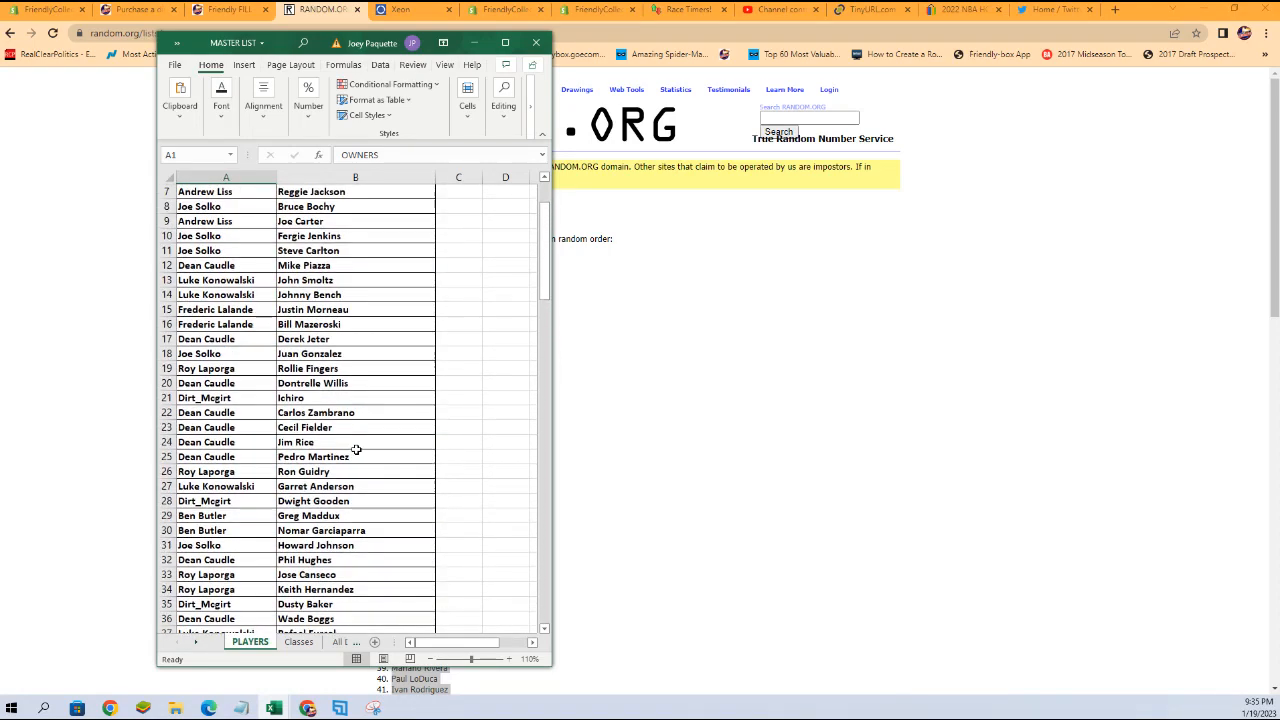
{"action": "left_click", "coordinate": [355, 177]}
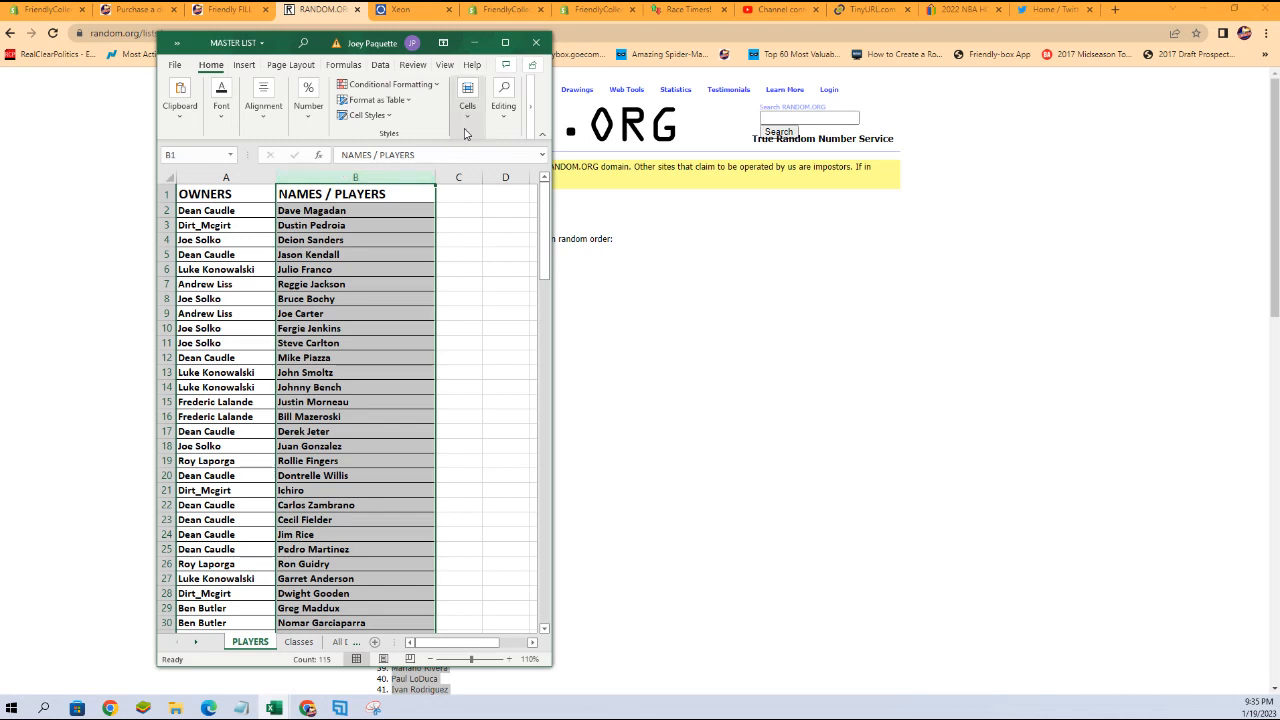
Step: Sort column B A to Z with the selection expanded, then select cell A1
{"action": "left_click", "coordinate": [504, 98]}
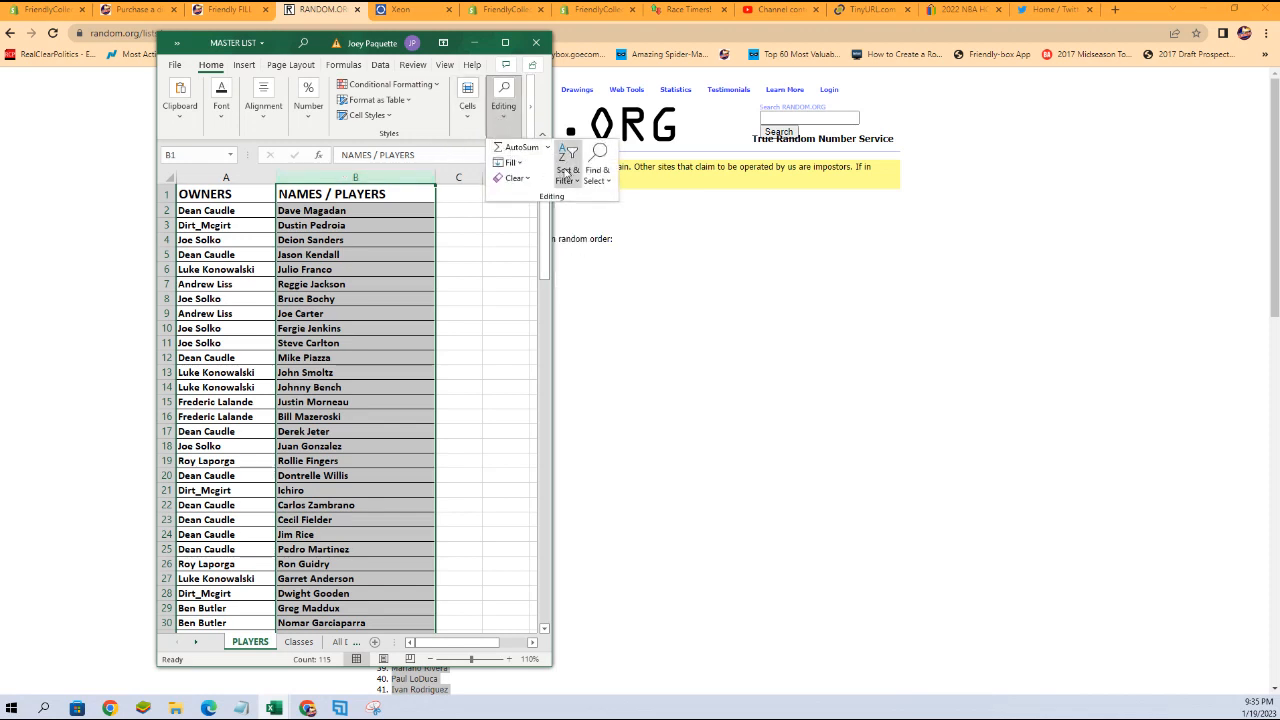
{"action": "left_click", "coordinate": [566, 165]}
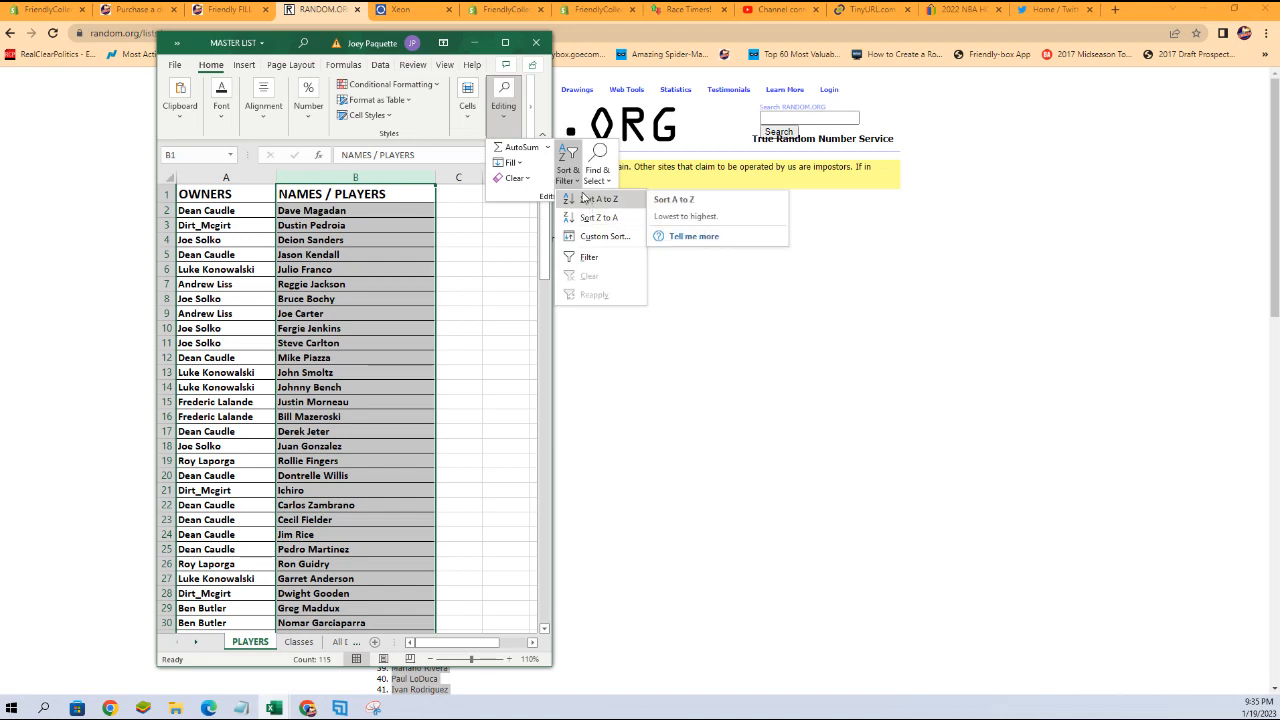
{"action": "left_click", "coordinate": [599, 198]}
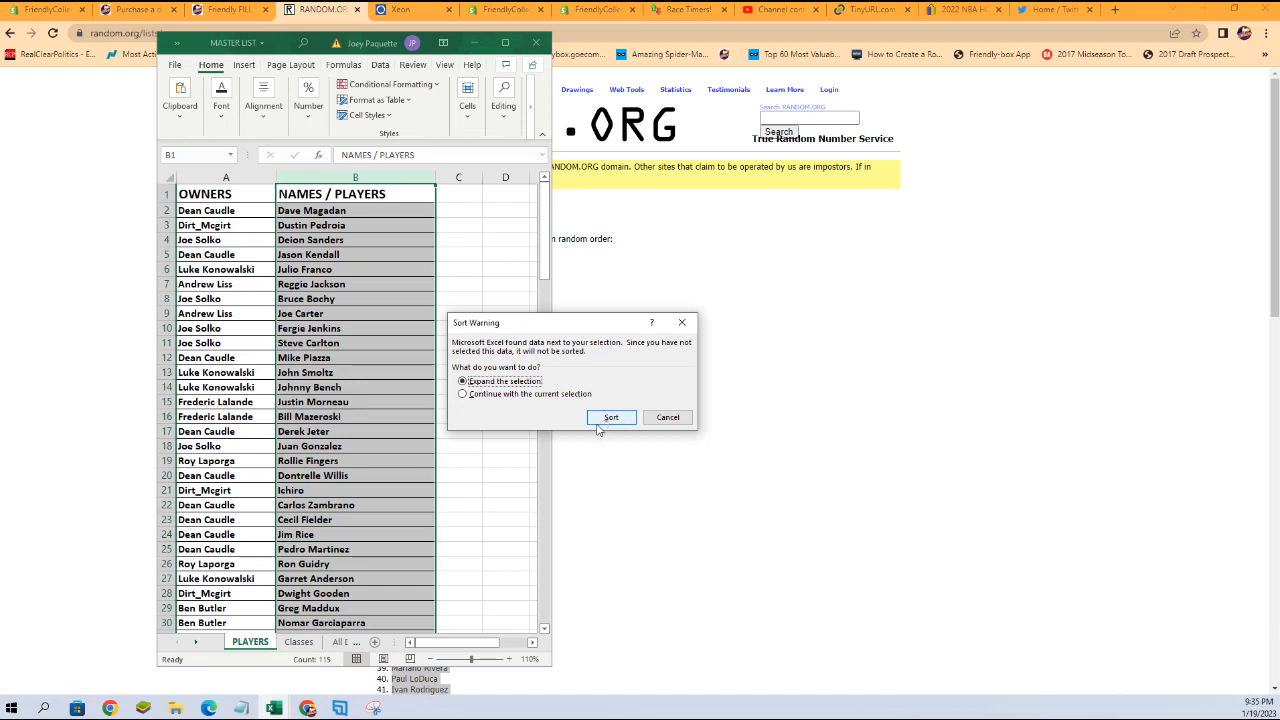
{"action": "left_click", "coordinate": [611, 417]}
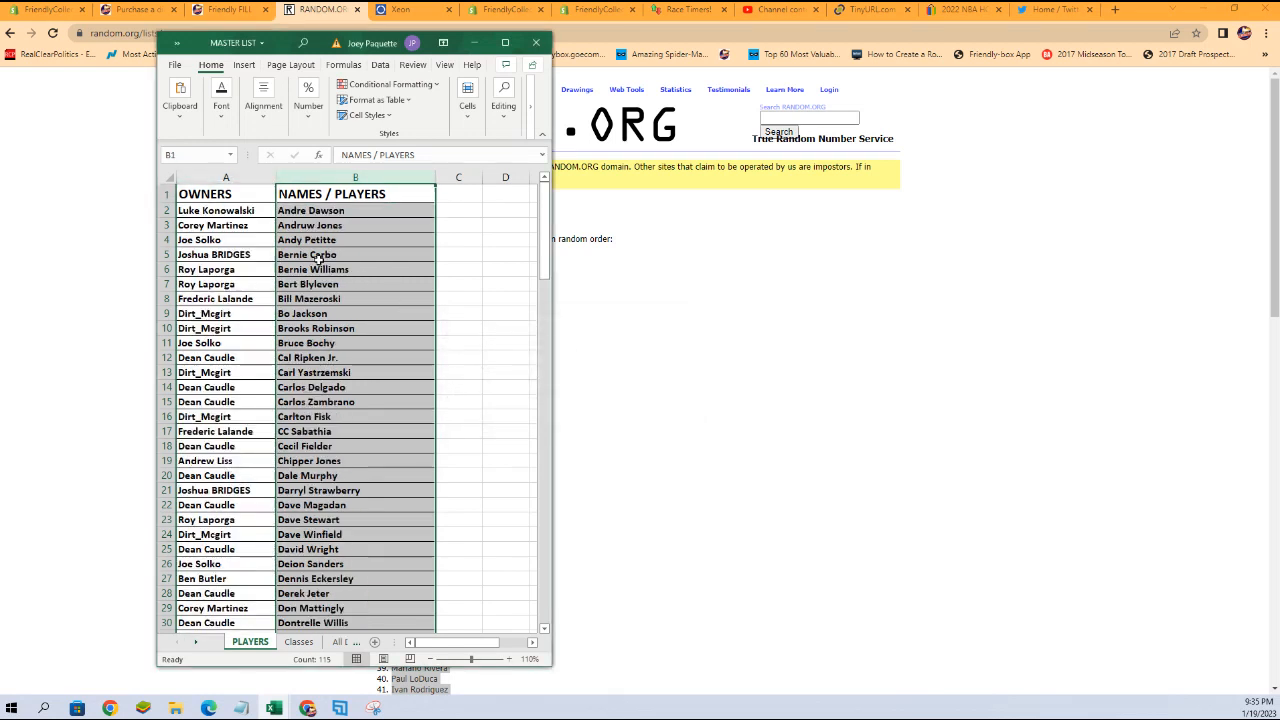
{"action": "left_click", "coordinate": [205, 193]}
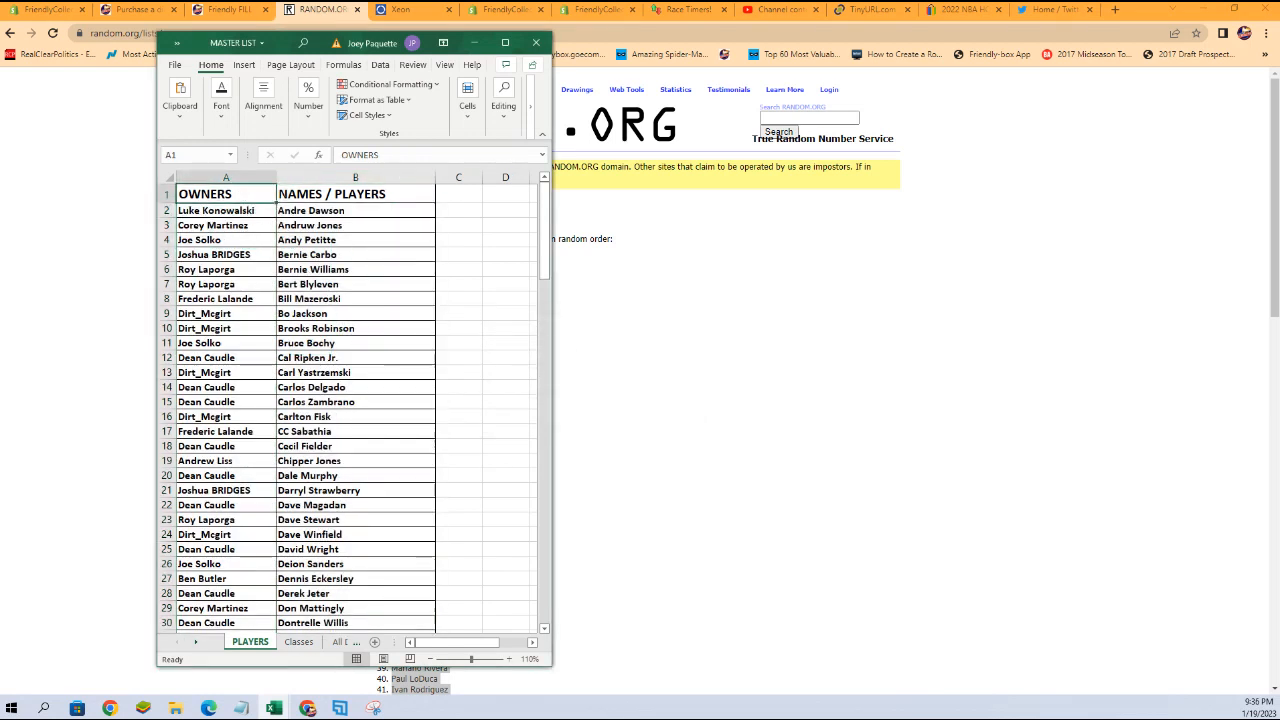